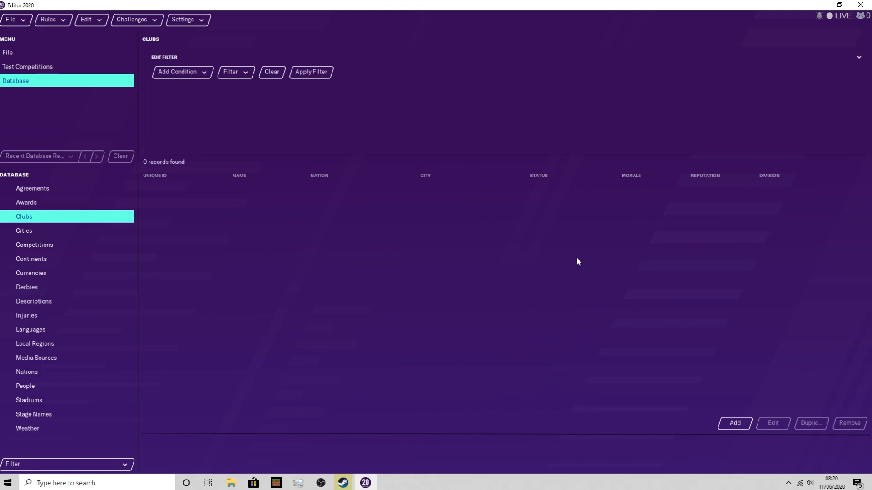
mouse_move(178, 294)
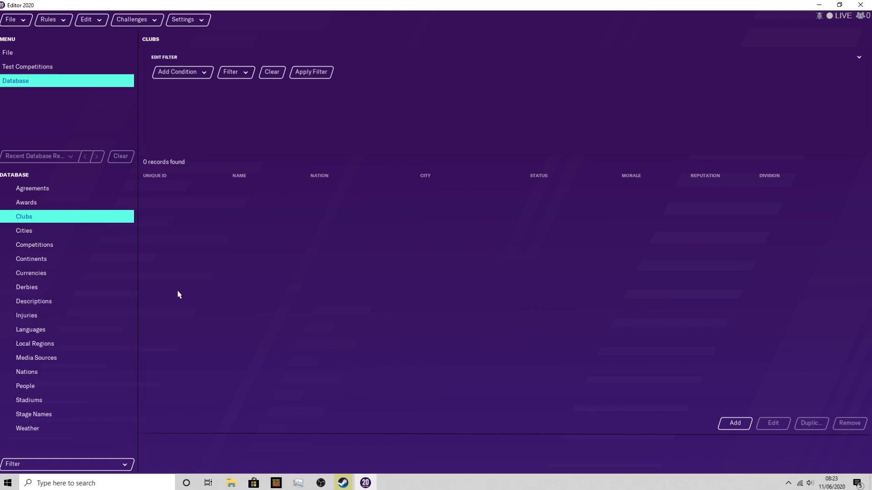
mouse_move(232, 233)
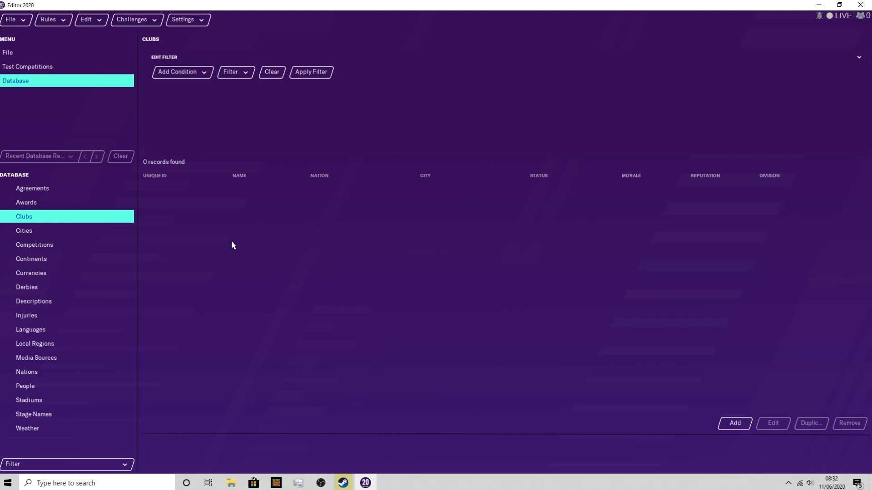
mouse_move(512, 312)
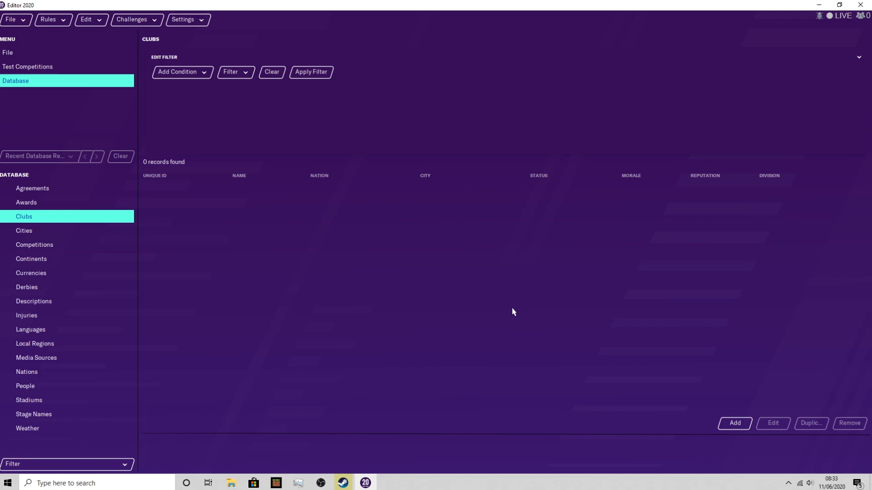
mouse_move(517, 294)
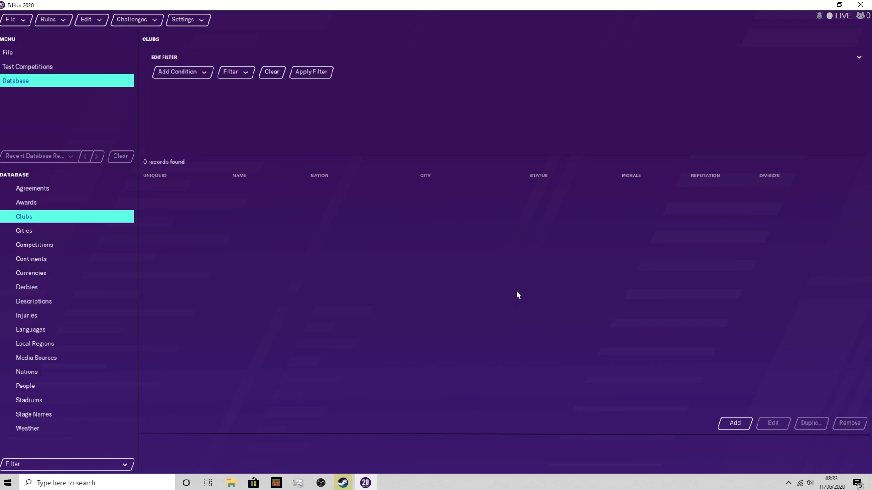
mouse_move(350, 356)
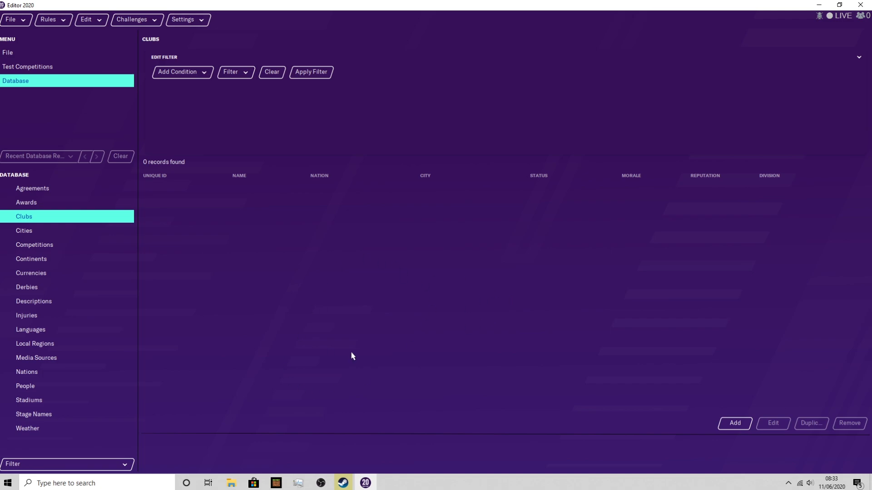
mouse_move(381, 373)
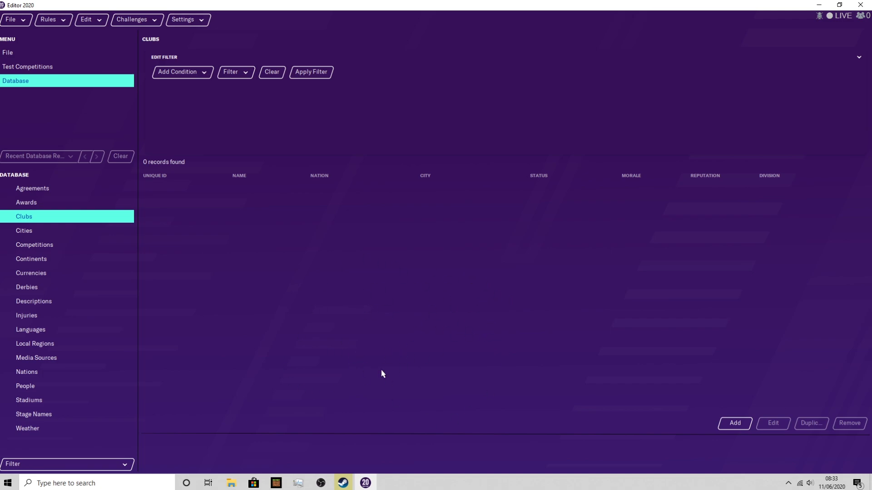
mouse_move(632, 352)
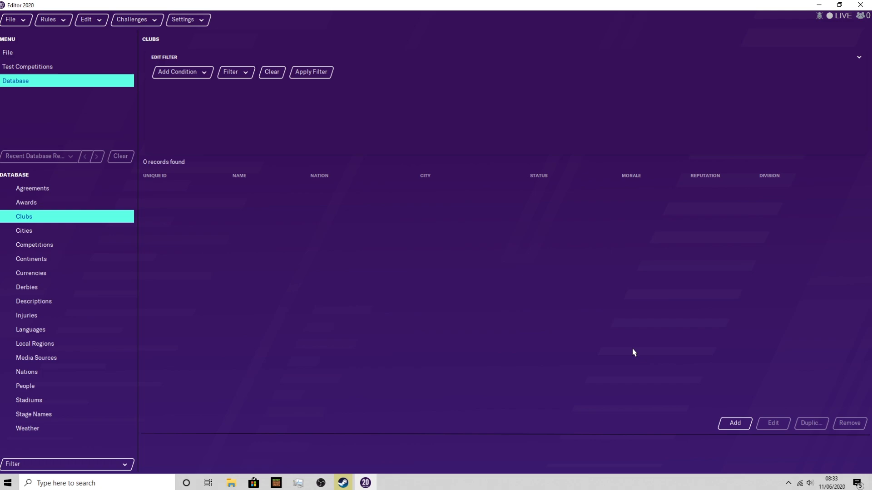
mouse_move(464, 340)
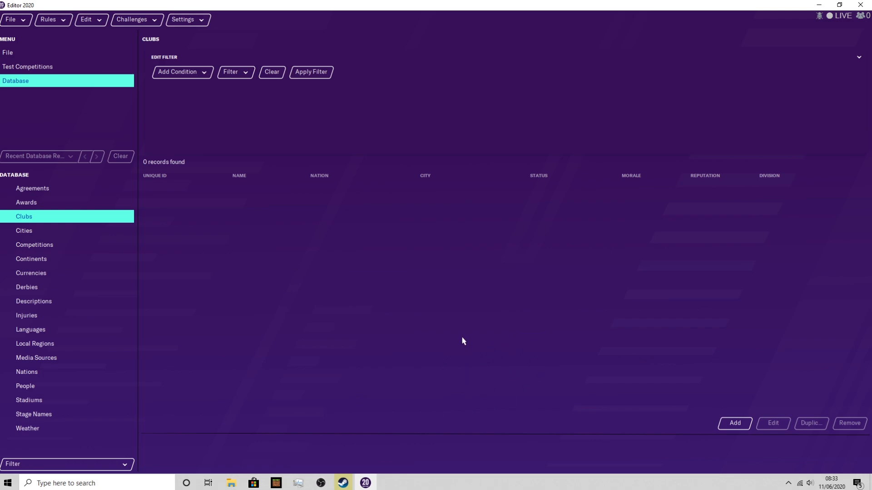
mouse_move(301, 324)
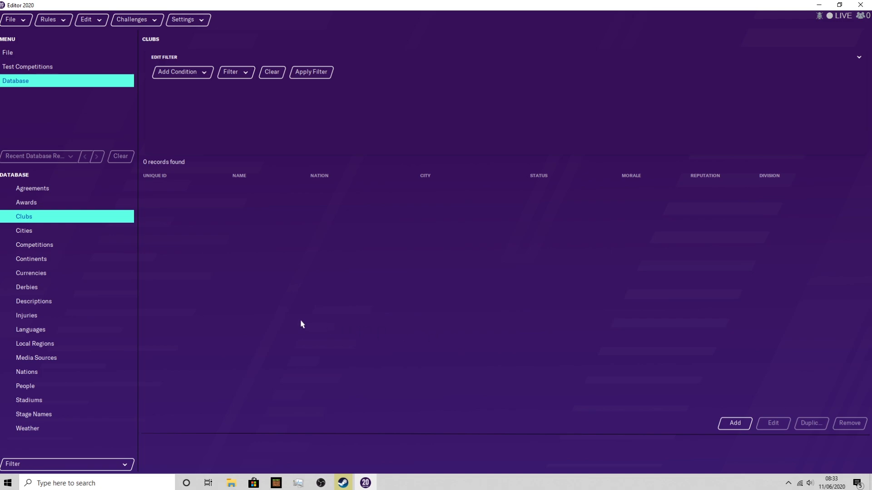
mouse_move(700, 410)
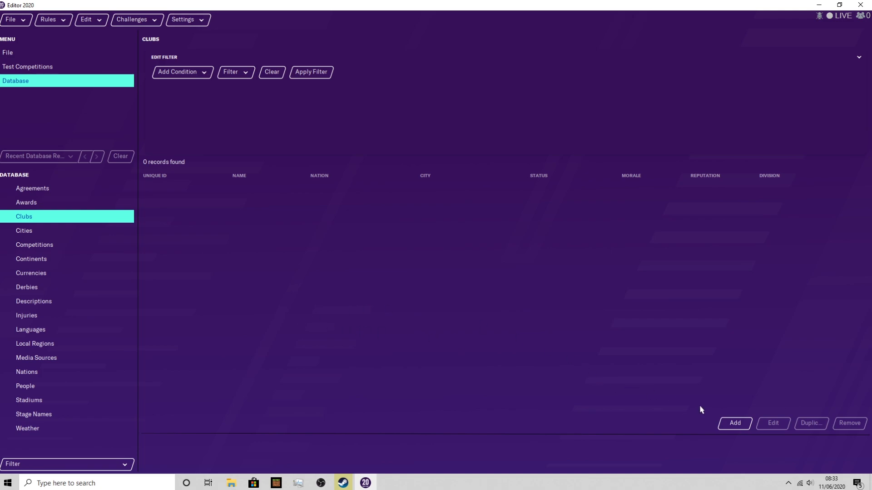
Step: Add a new club record named 'TheASMRmedic FC' with the same short name
click(733, 423)
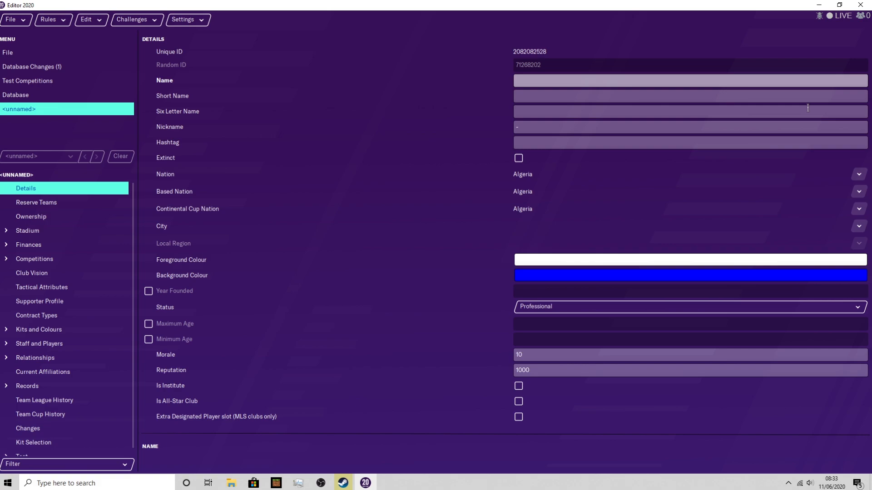
text(TheASMRmedic)
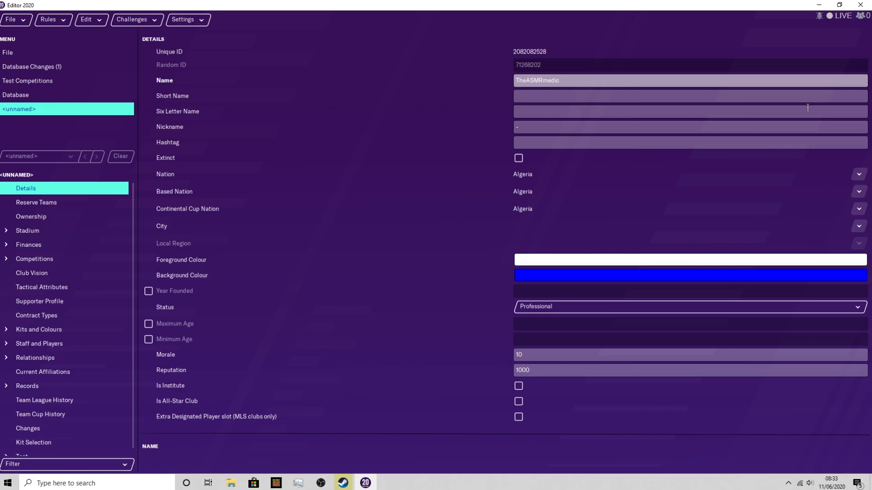
text(FC)
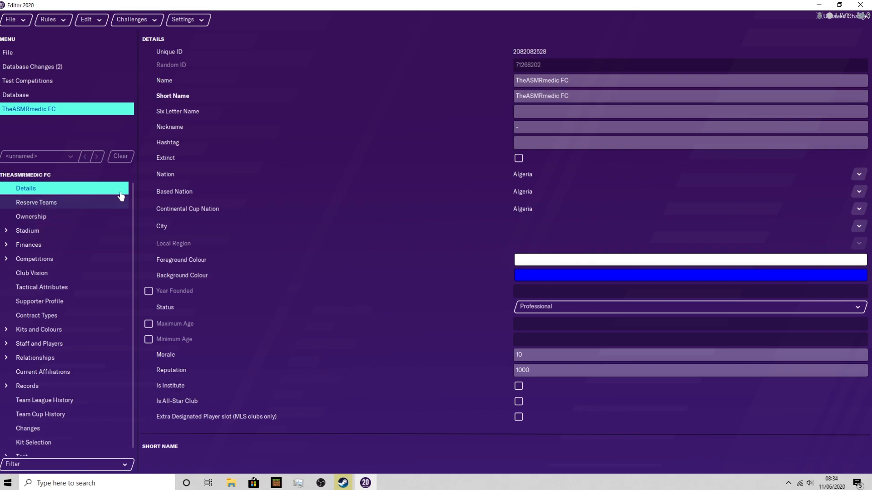
mouse_move(325, 184)
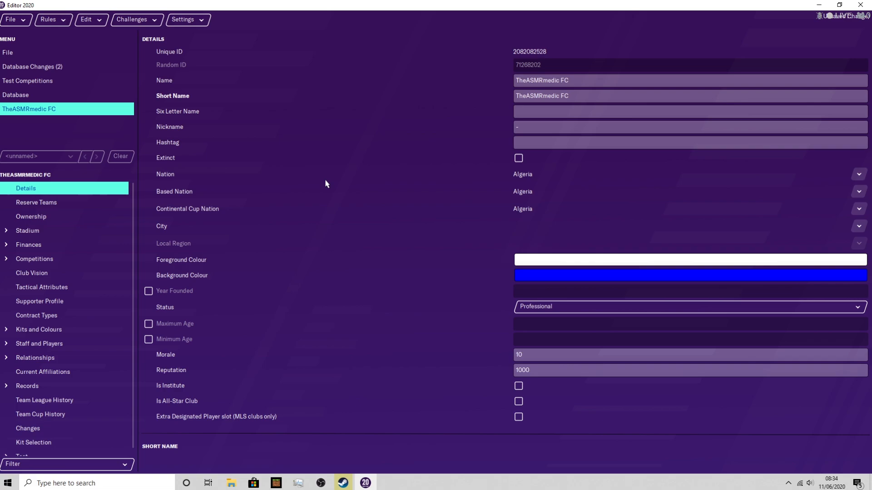
mouse_move(412, 311)
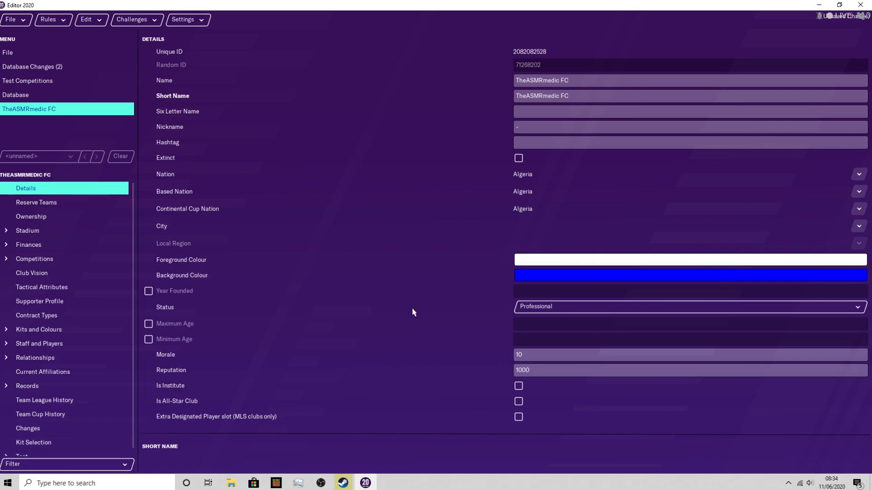
mouse_move(545, 266)
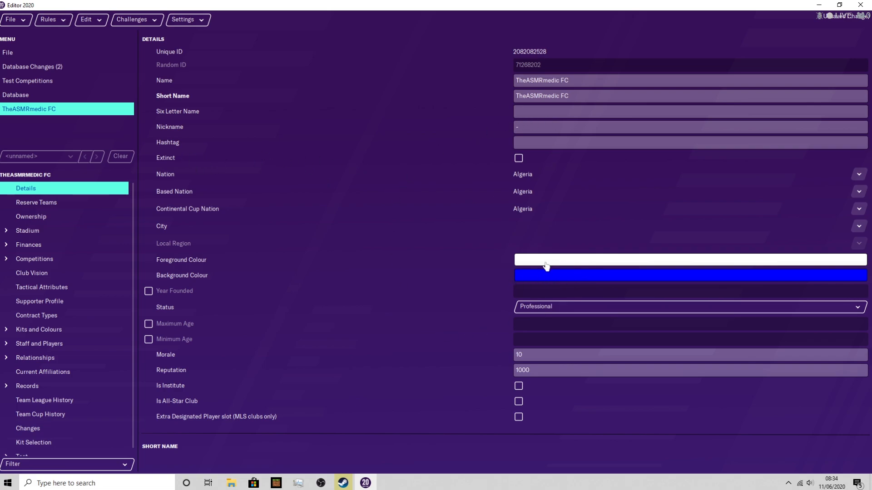
mouse_move(555, 273)
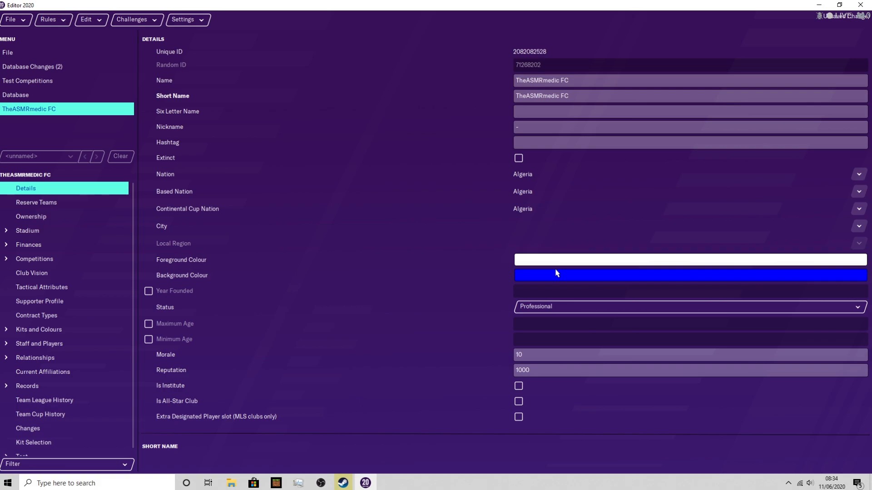
mouse_move(54, 206)
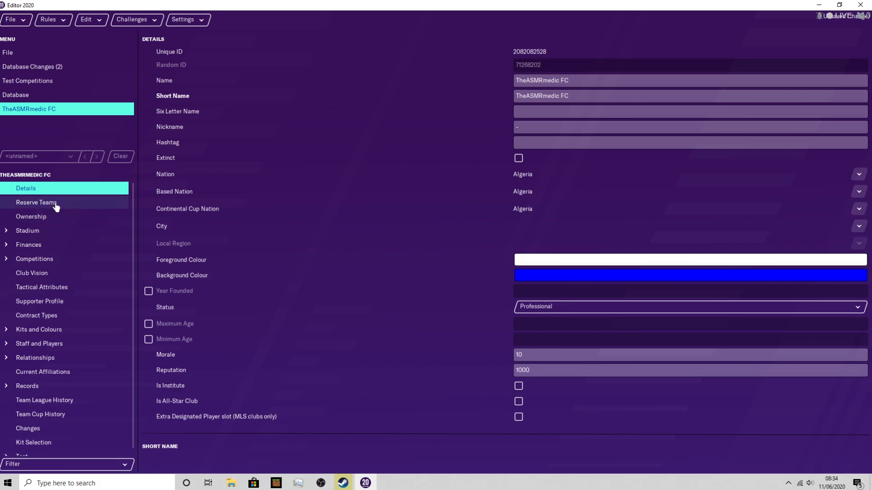
Step: Browse the club's ownership, stadium and finance sections in the sidebar
click(31, 216)
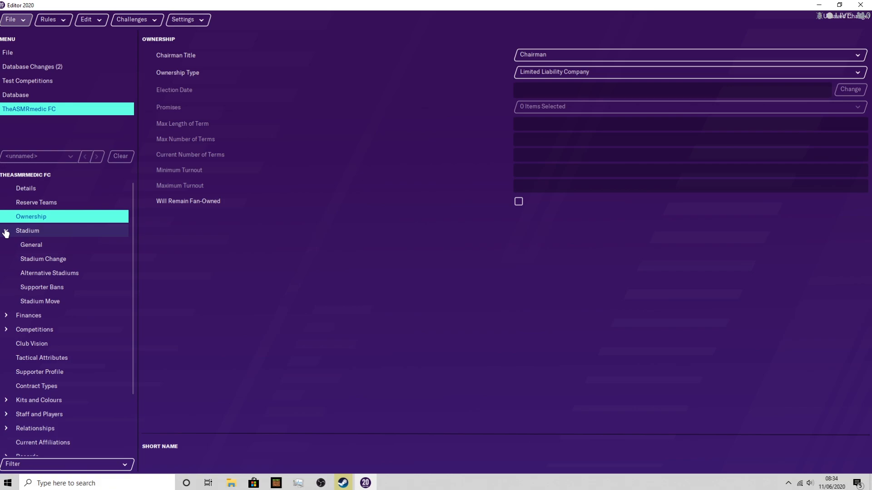
click(31, 244)
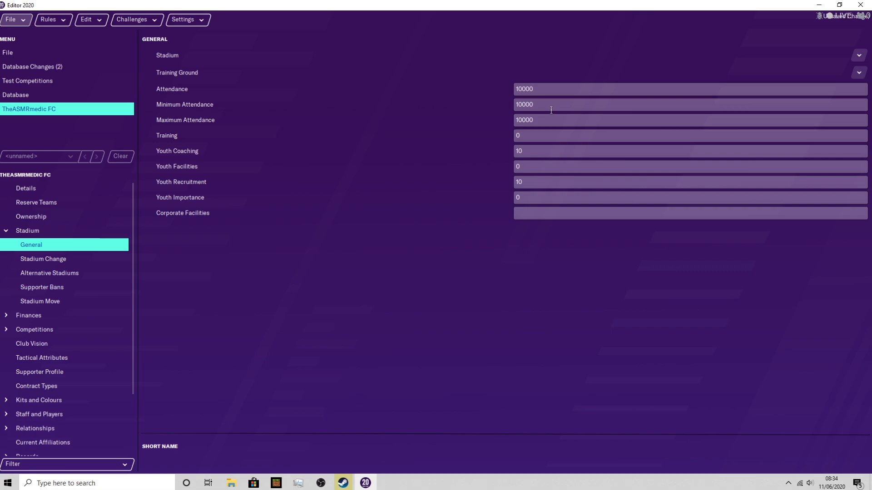
mouse_move(555, 185)
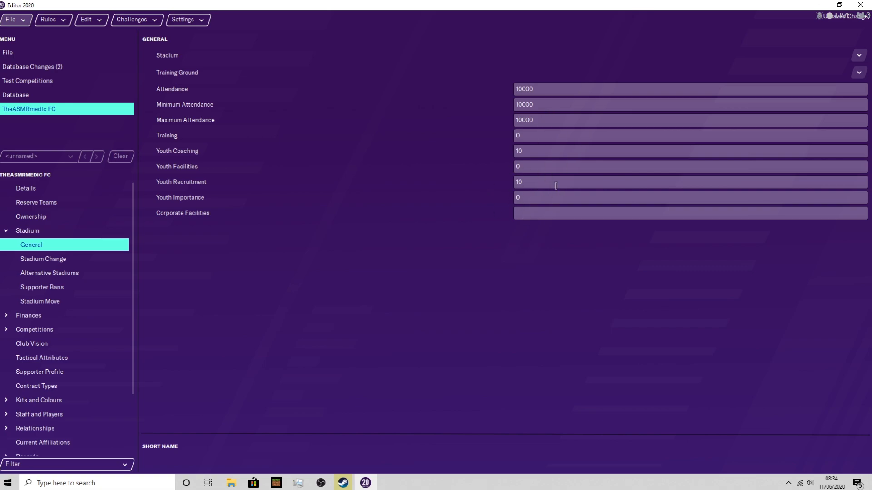
mouse_move(547, 148)
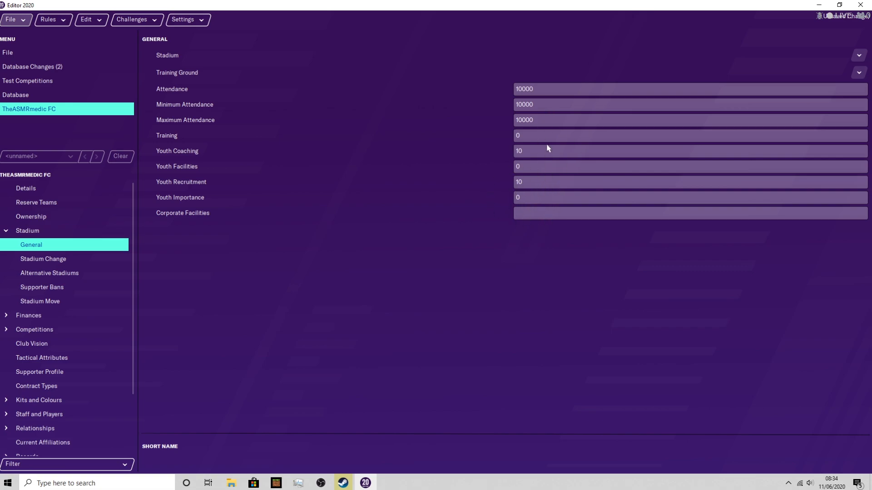
mouse_move(858, 68)
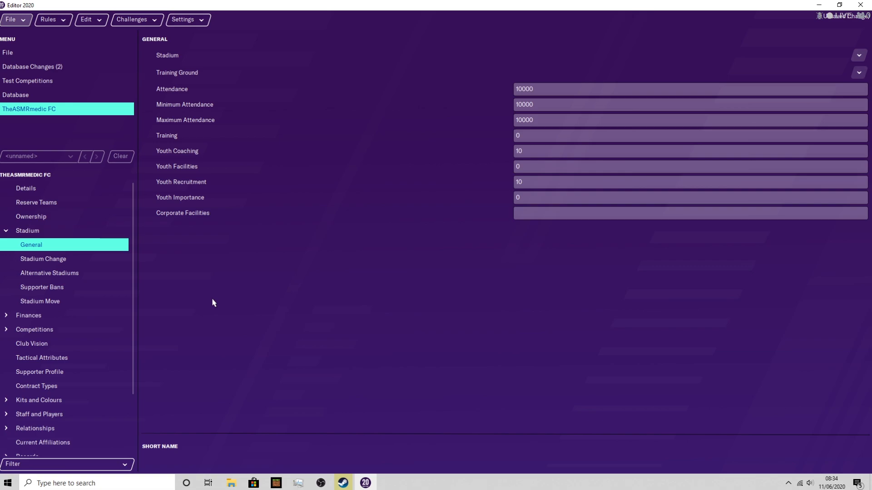
click(28, 315)
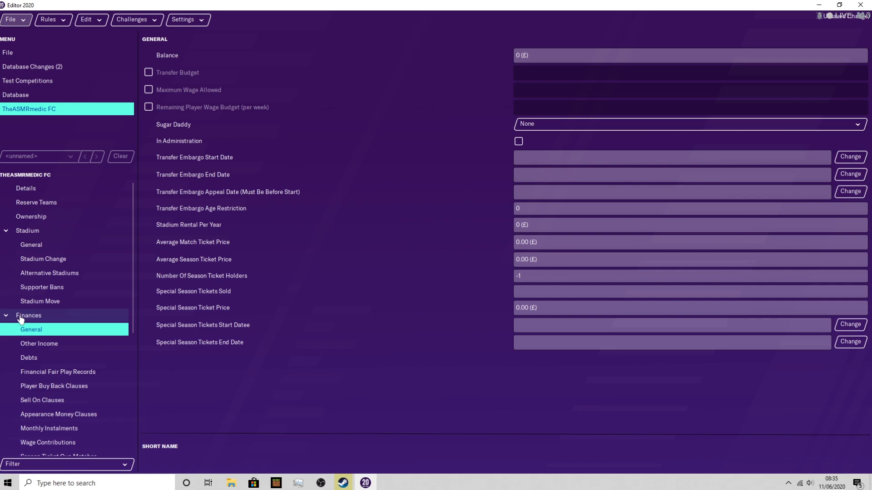
mouse_move(39, 343)
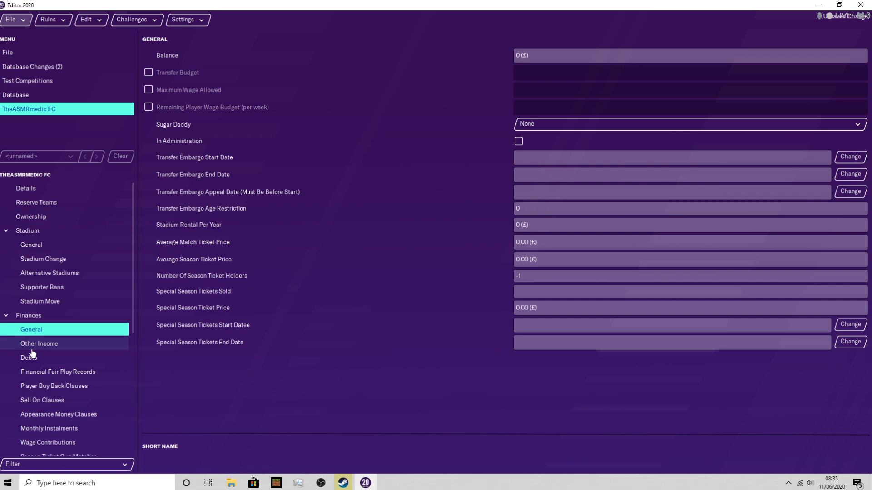
scroll(down, 3)
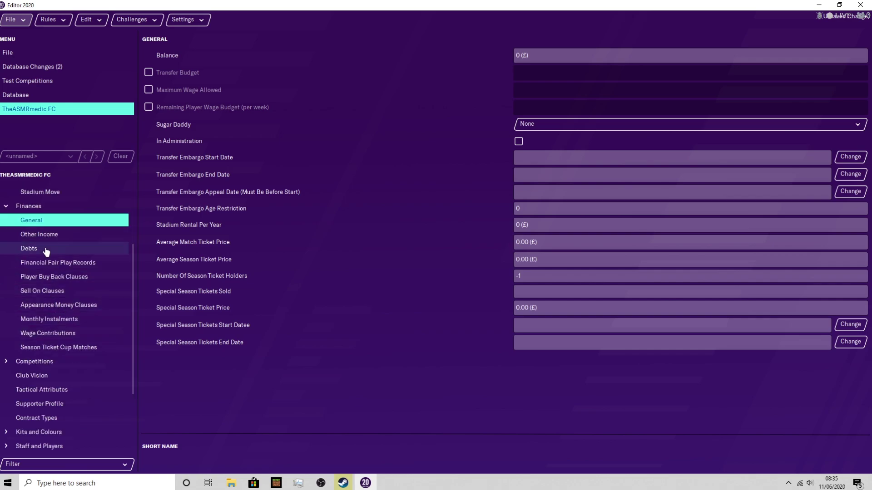
scroll(down, 3)
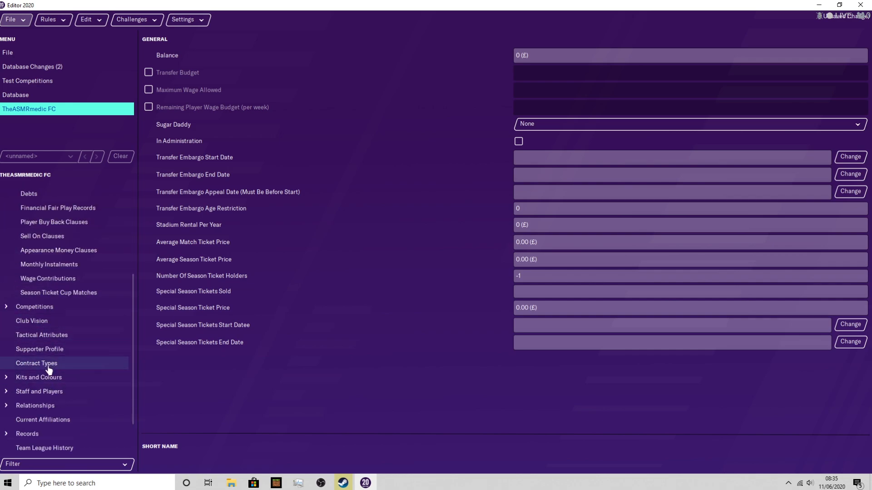
scroll(down, 3)
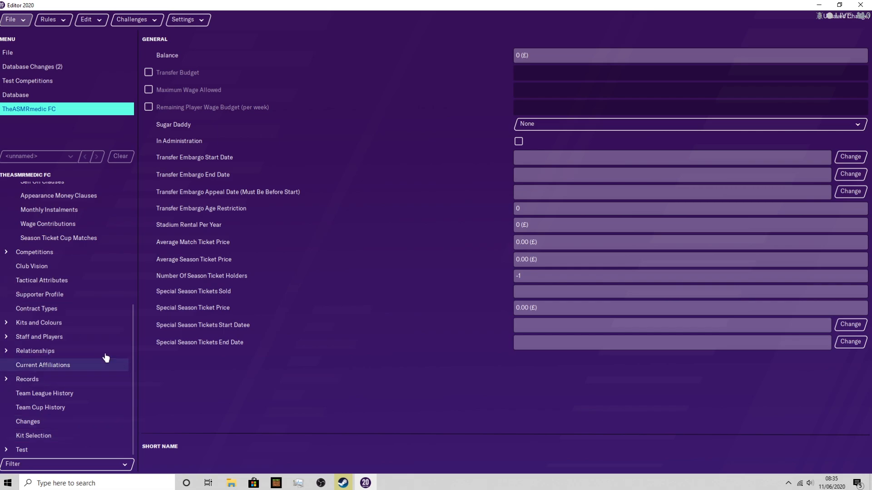
Step: View the home kit and browse alternative shirt designs, keeping the plain blue kit
click(38, 323)
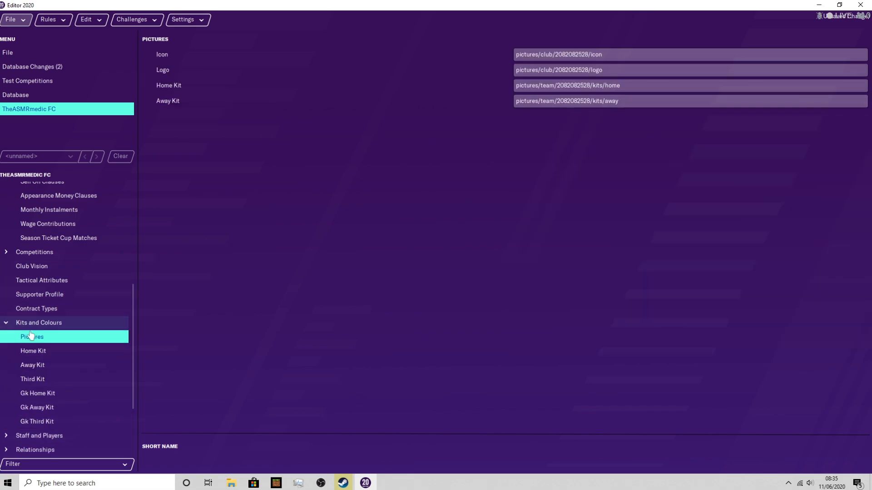
click(33, 350)
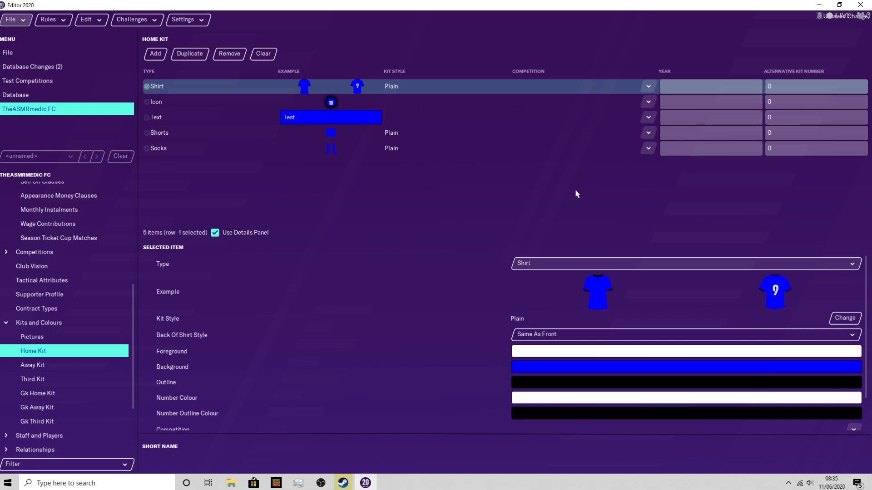
click(647, 86)
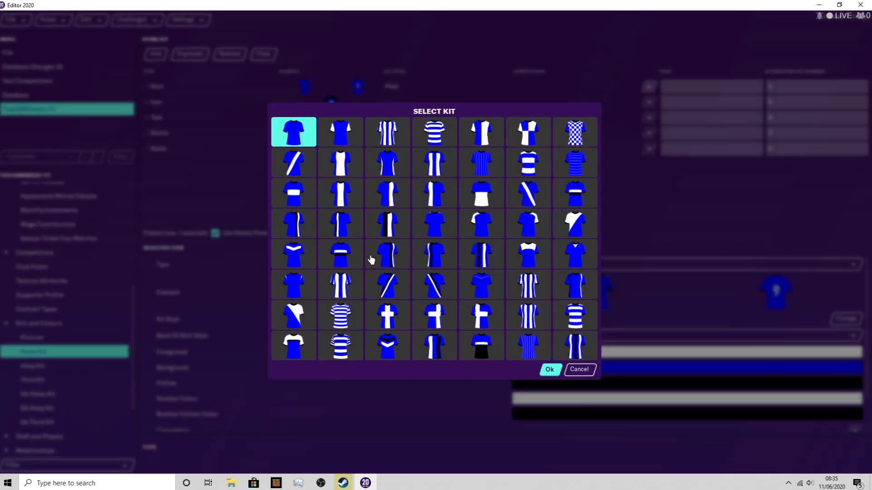
mouse_move(642, 332)
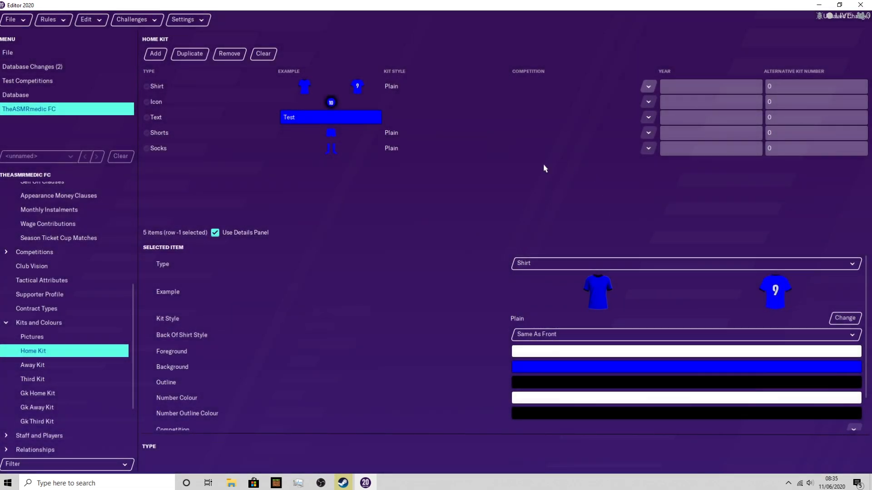
mouse_move(66, 309)
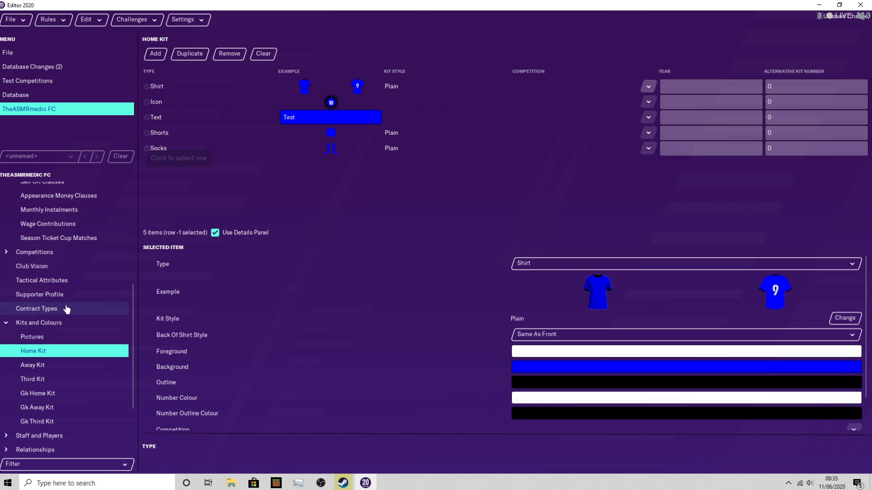
scroll(up, 3)
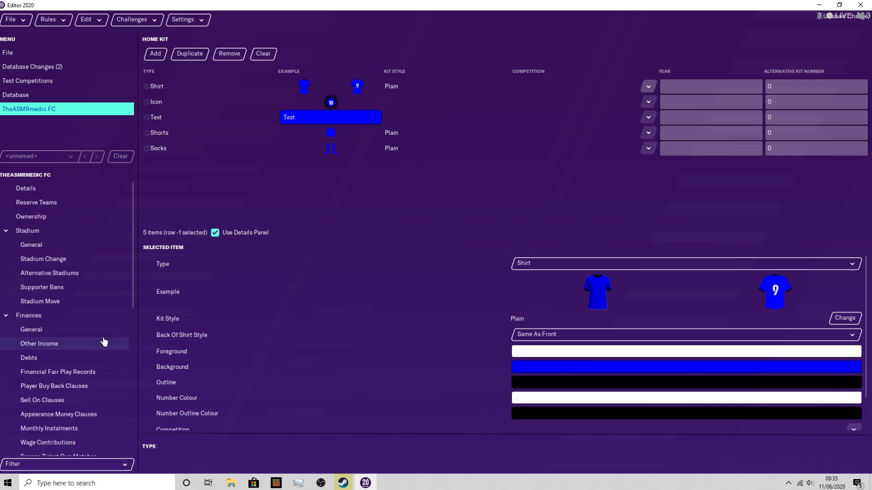
mouse_move(39, 81)
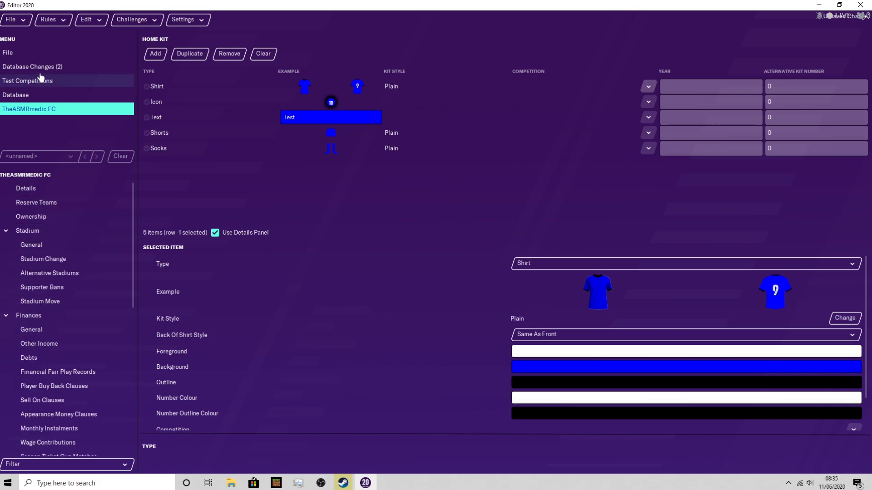
mouse_move(122, 124)
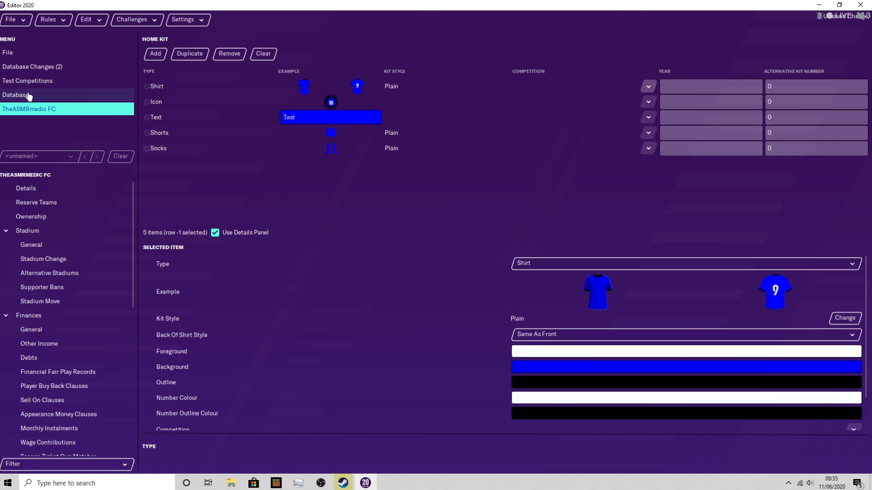
Step: Add a new person record from the database's People list
click(15, 95)
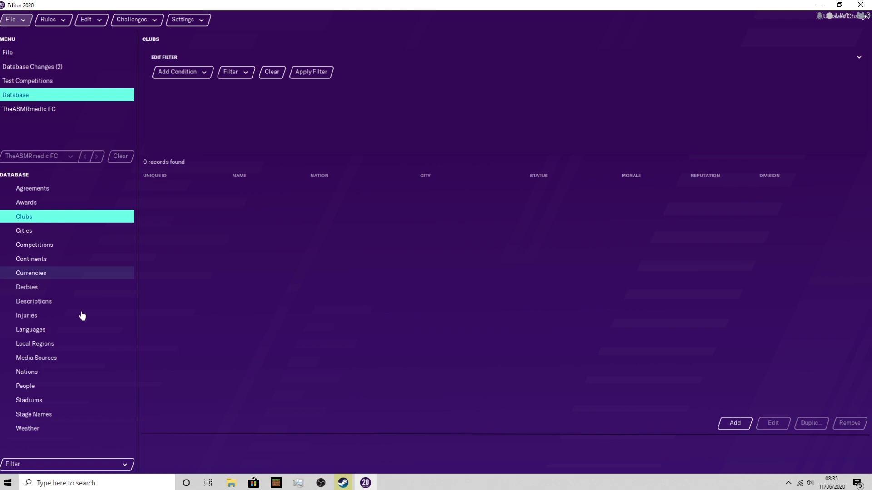
click(26, 386)
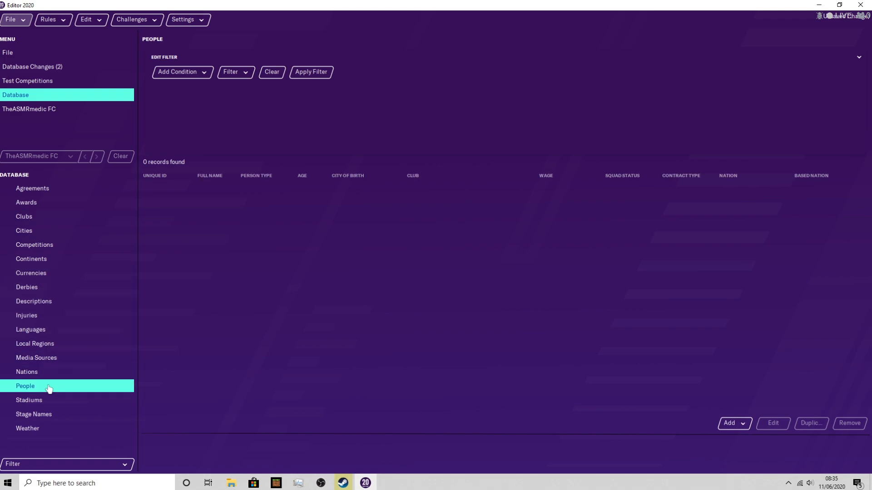
mouse_move(733, 424)
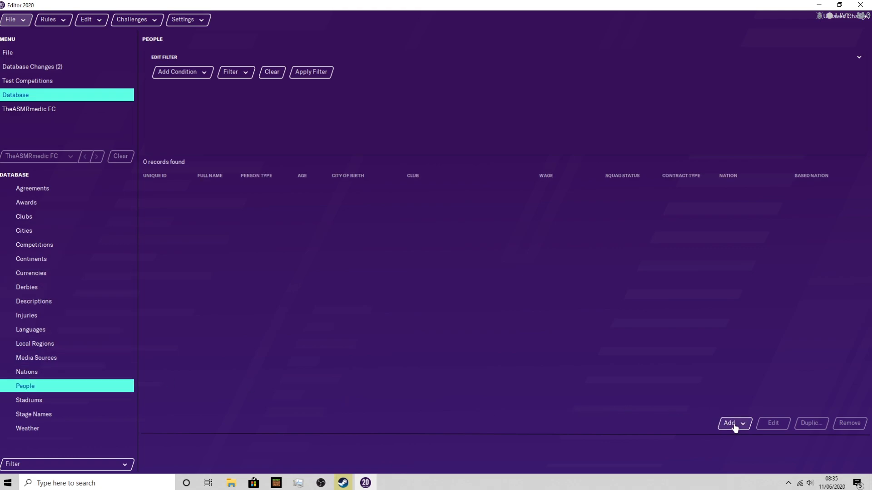
click(730, 423)
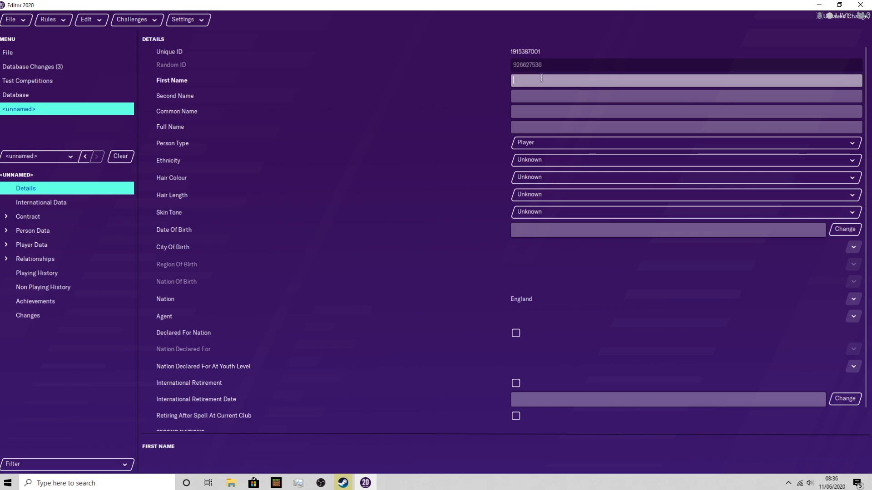
text(Marley)
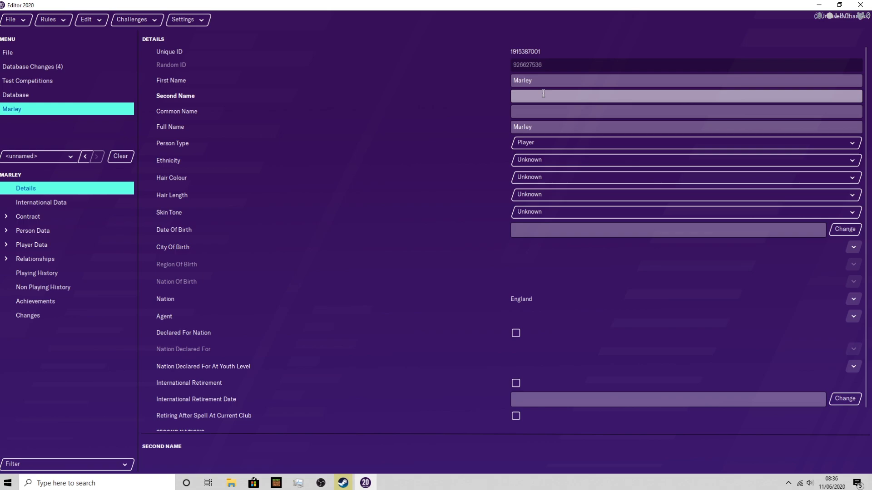
text(Griffiths)
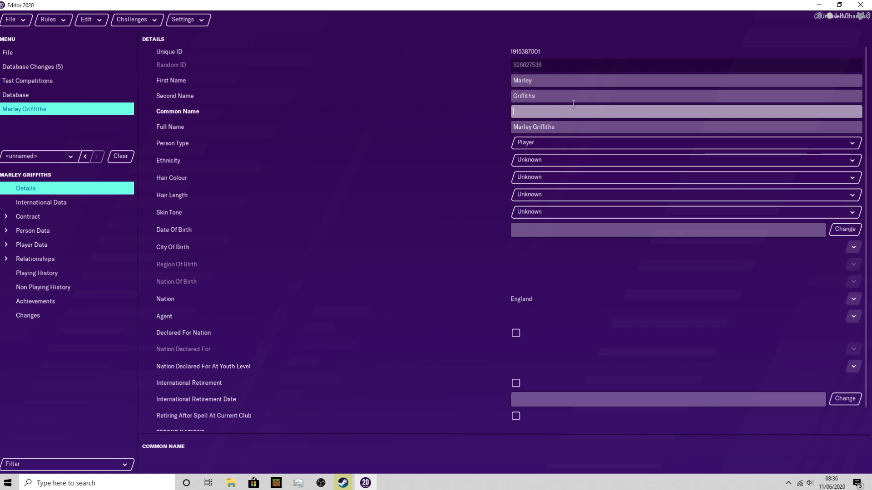
mouse_move(542, 145)
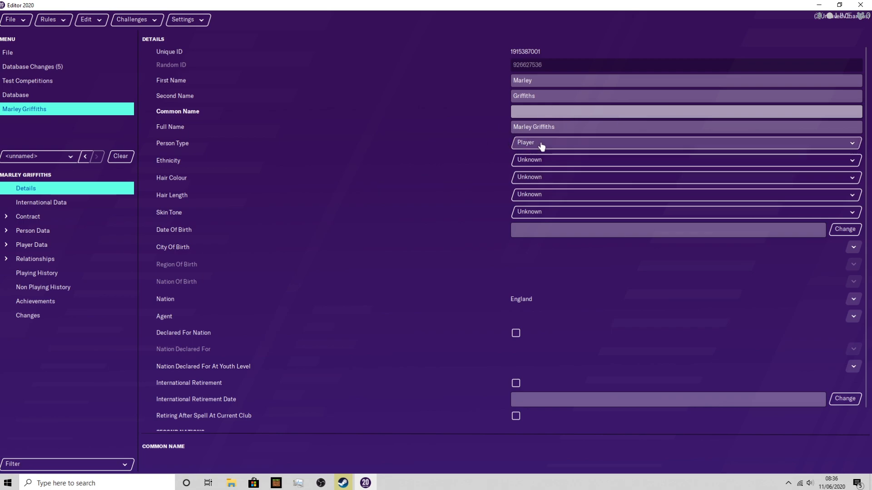
mouse_move(455, 165)
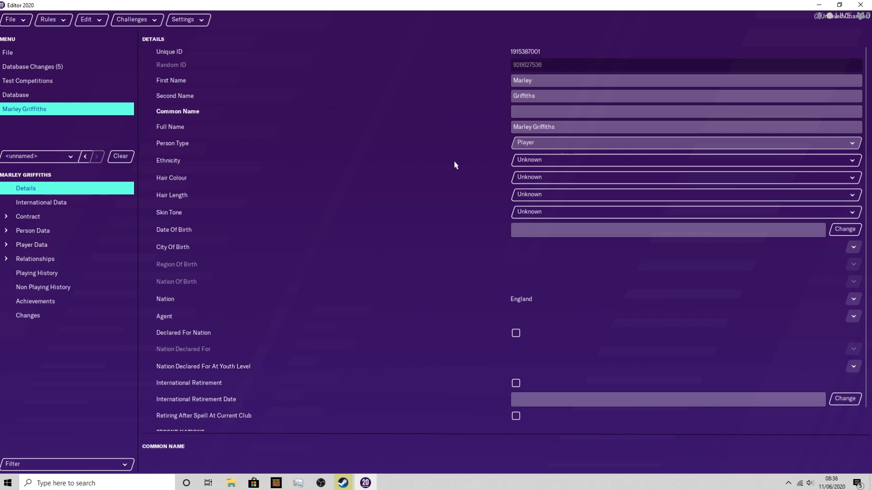
mouse_move(563, 163)
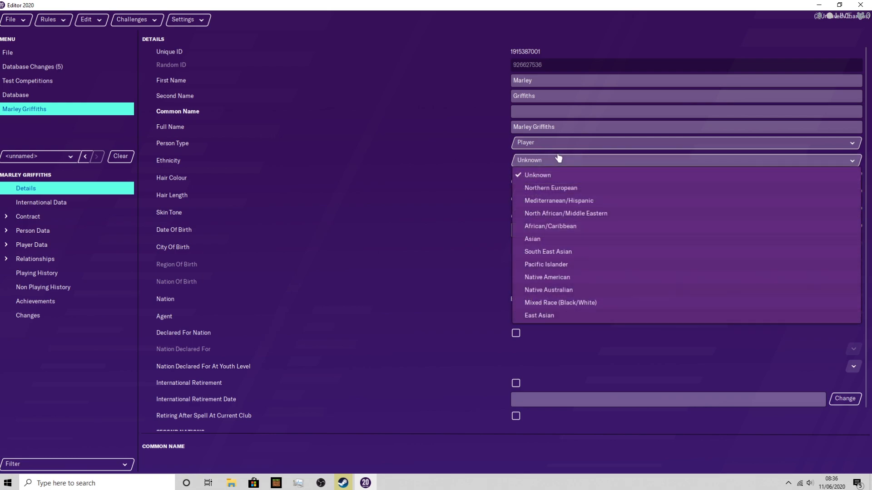
click(536, 174)
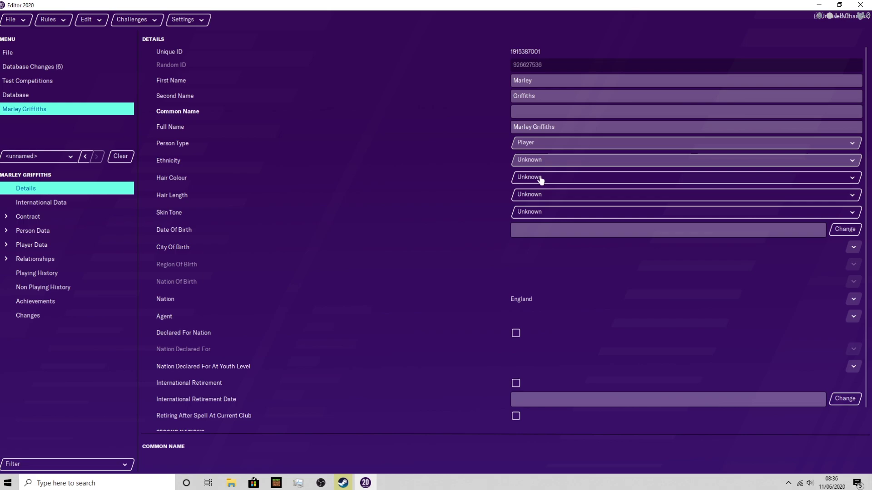
mouse_move(548, 180)
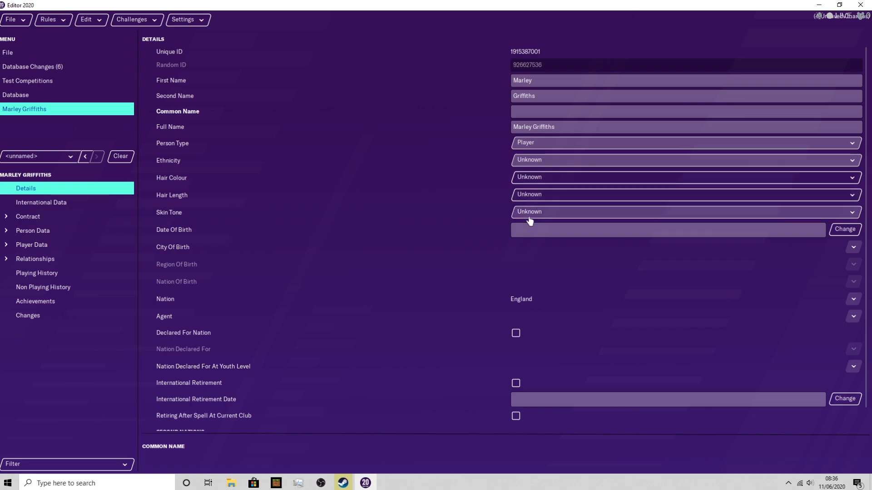
mouse_move(531, 194)
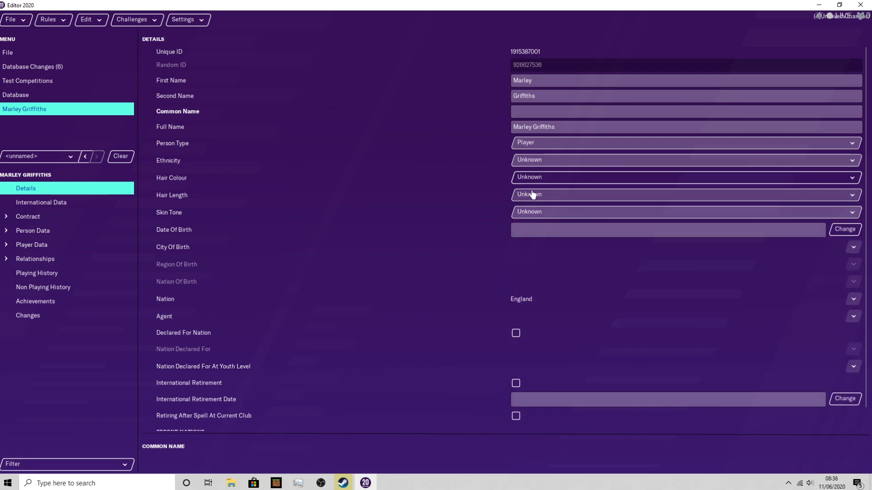
mouse_move(544, 200)
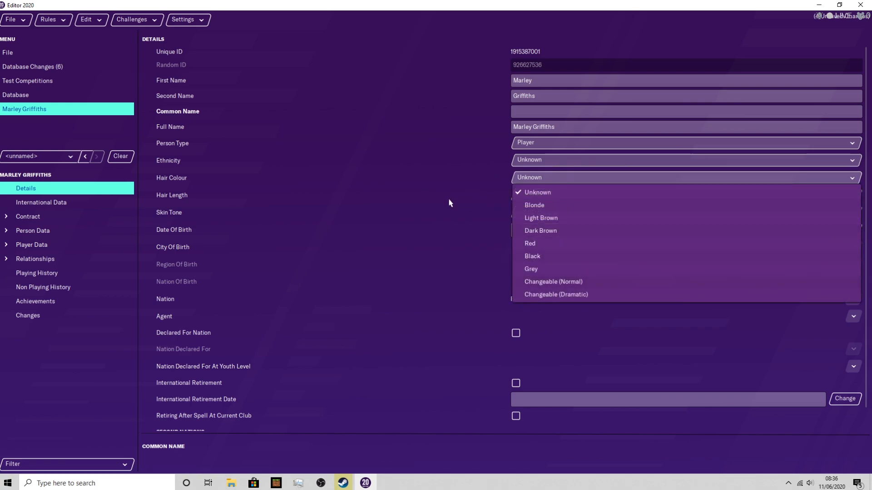
click(536, 191)
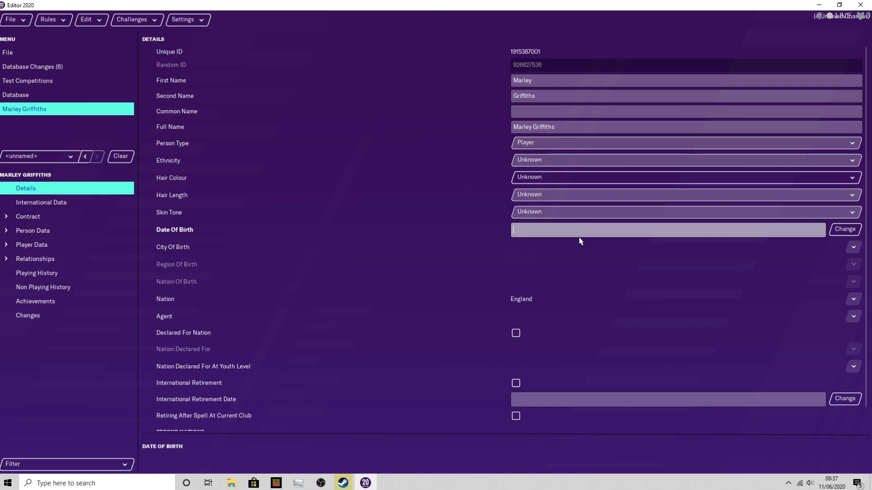
Step: Set the date of birth to 1 January 2004 and confirm it
click(844, 229)
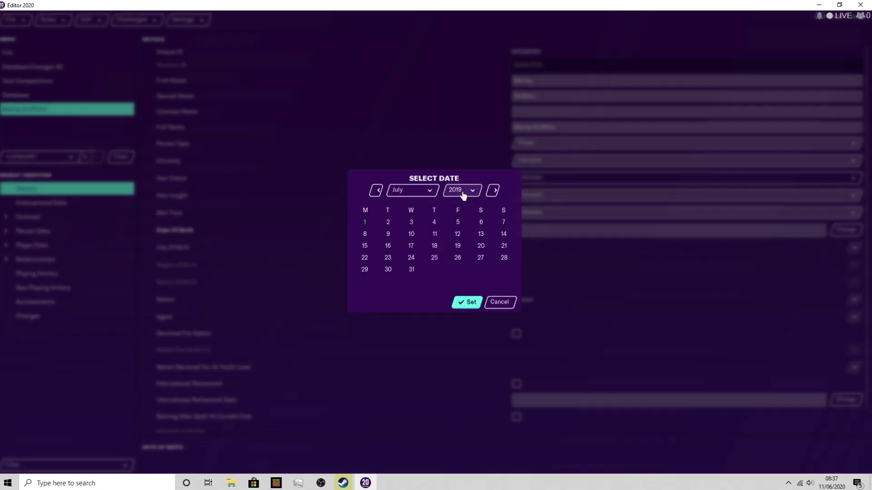
click(461, 190)
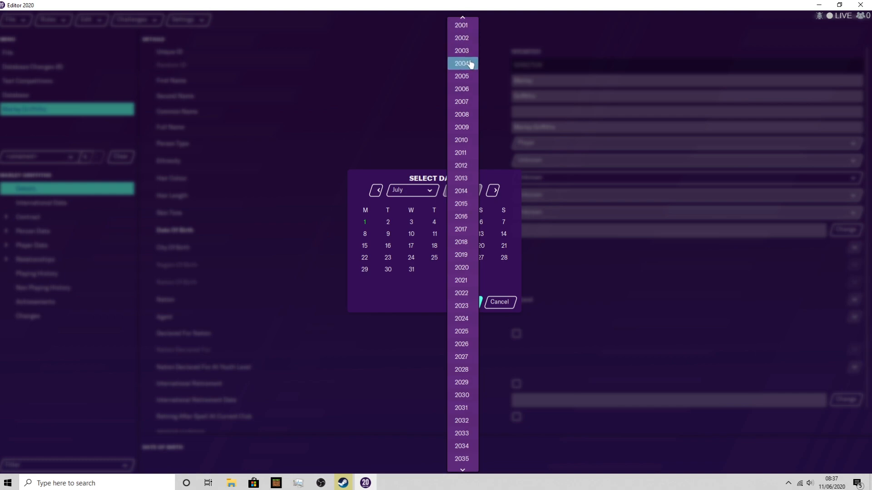
click(462, 64)
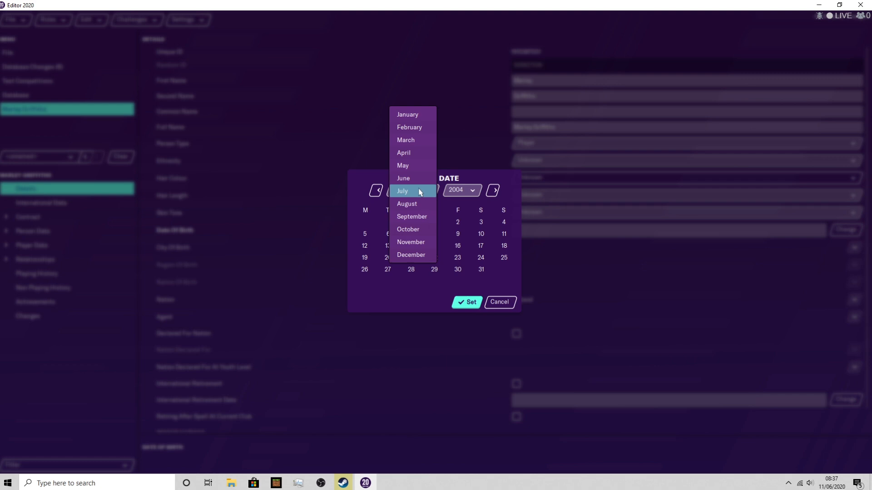
mouse_move(403, 178)
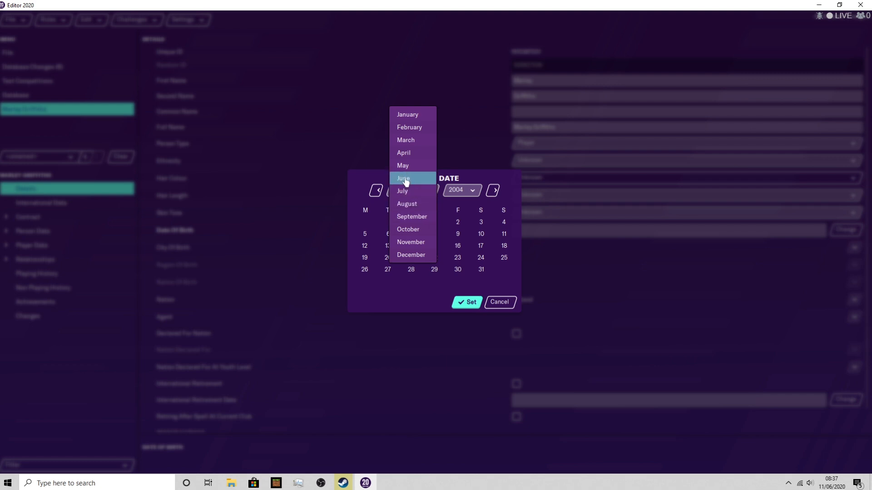
mouse_move(412, 165)
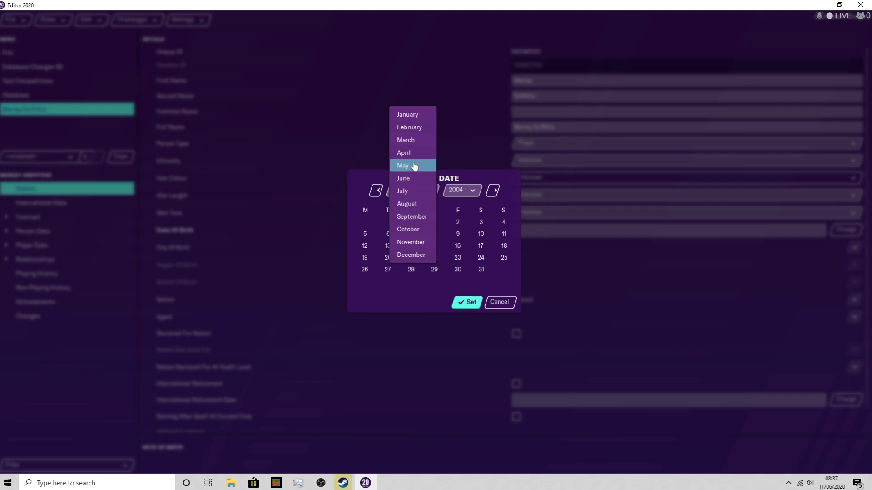
mouse_move(402, 191)
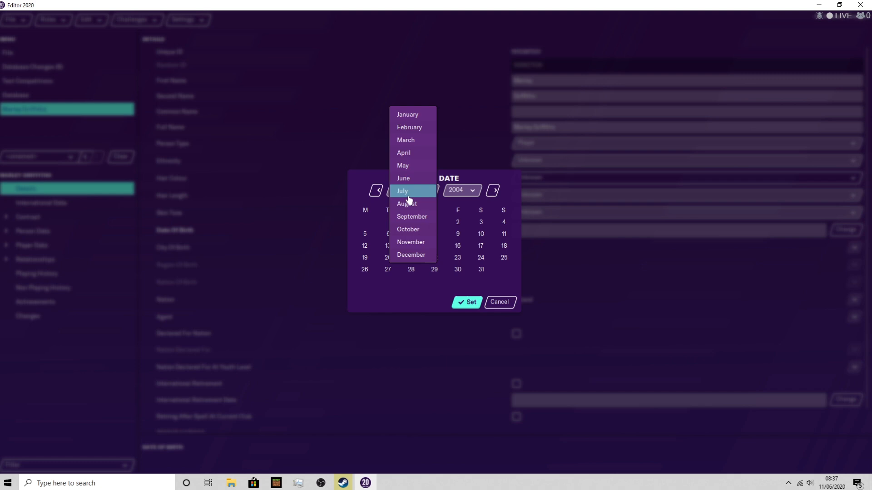
mouse_move(411, 254)
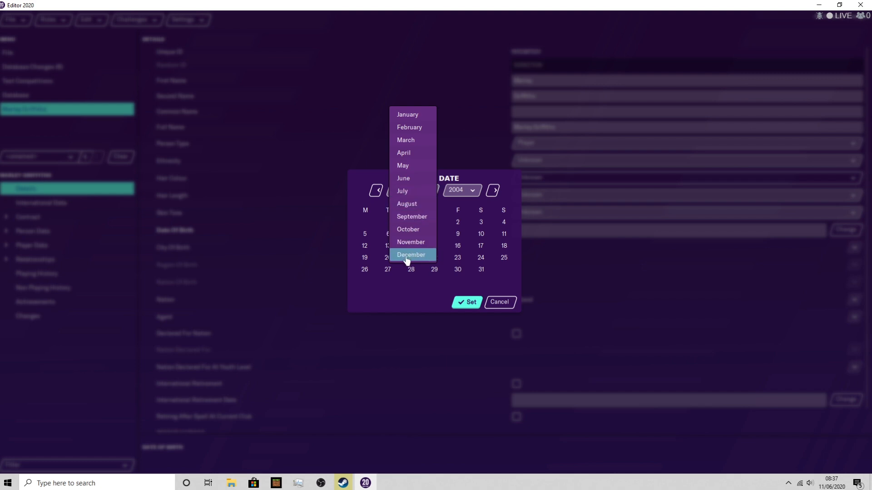
click(410, 254)
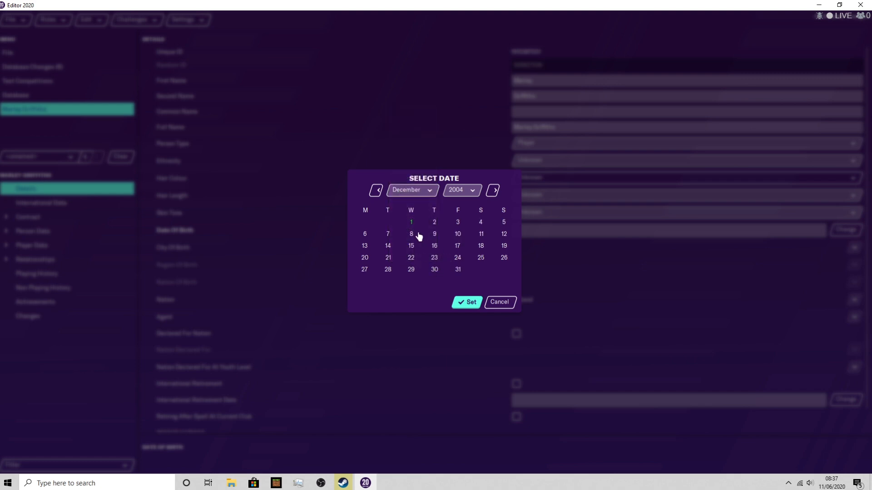
click(411, 190)
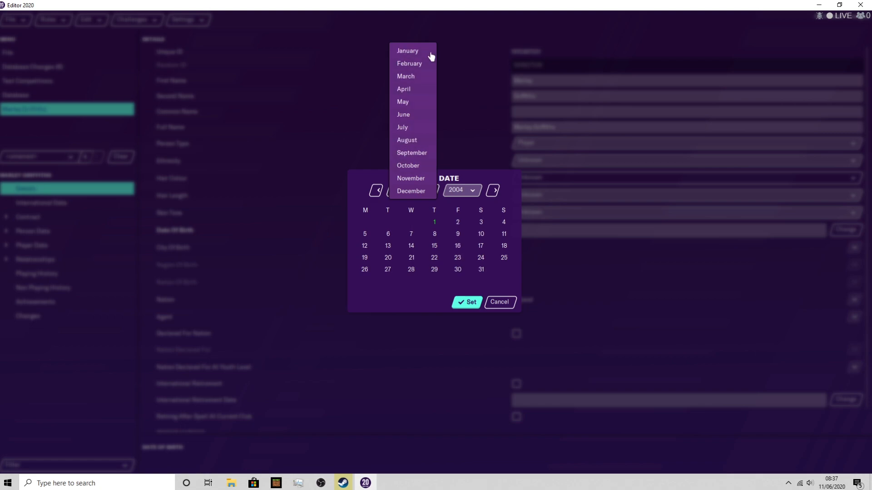
click(406, 51)
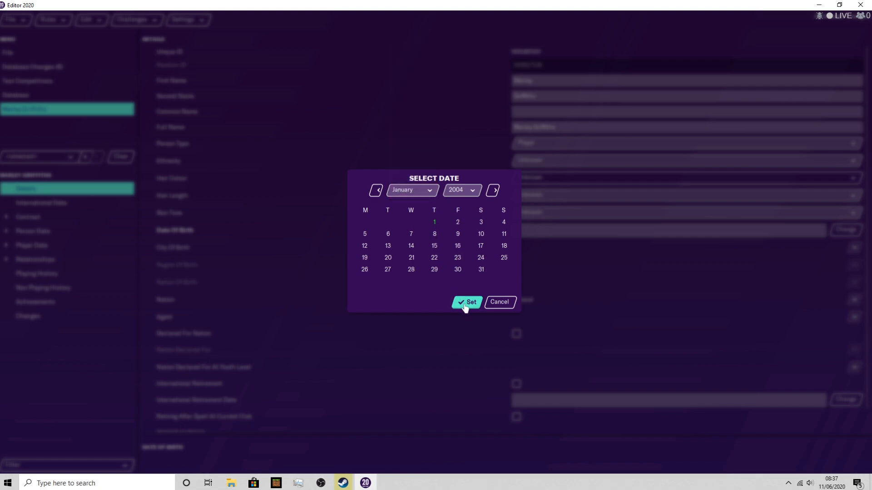
click(467, 302)
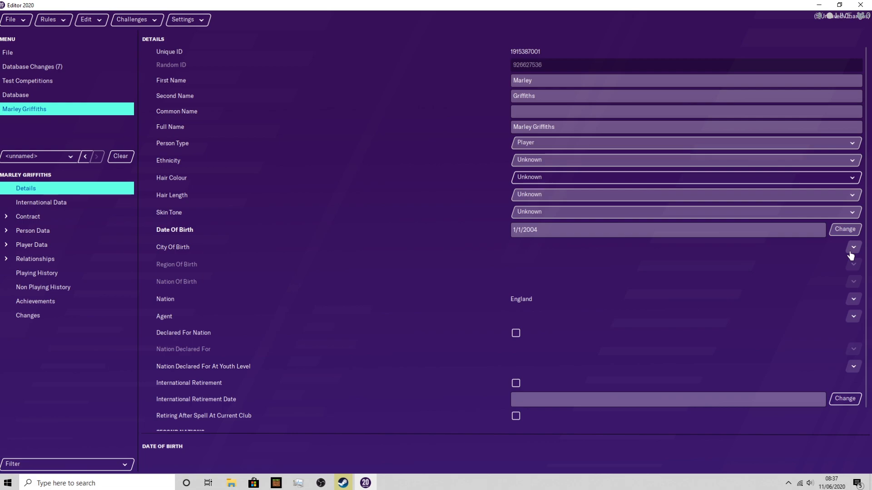
mouse_move(514, 305)
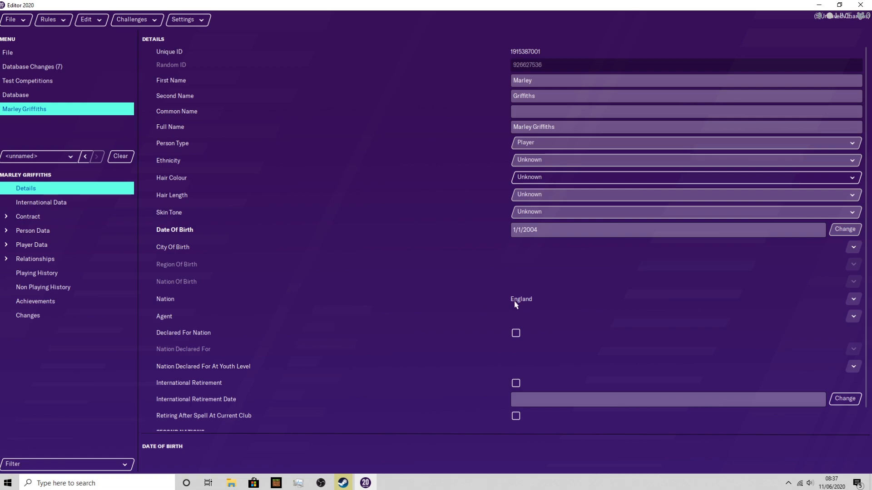
mouse_move(533, 305)
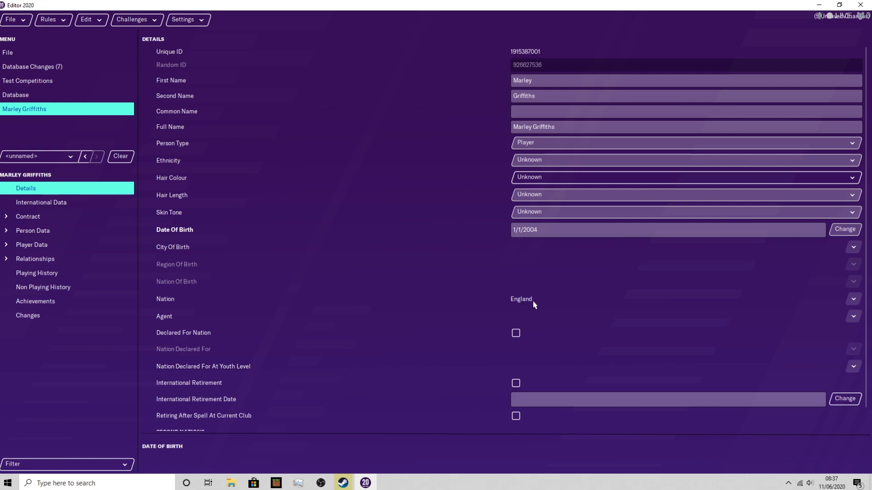
mouse_move(481, 145)
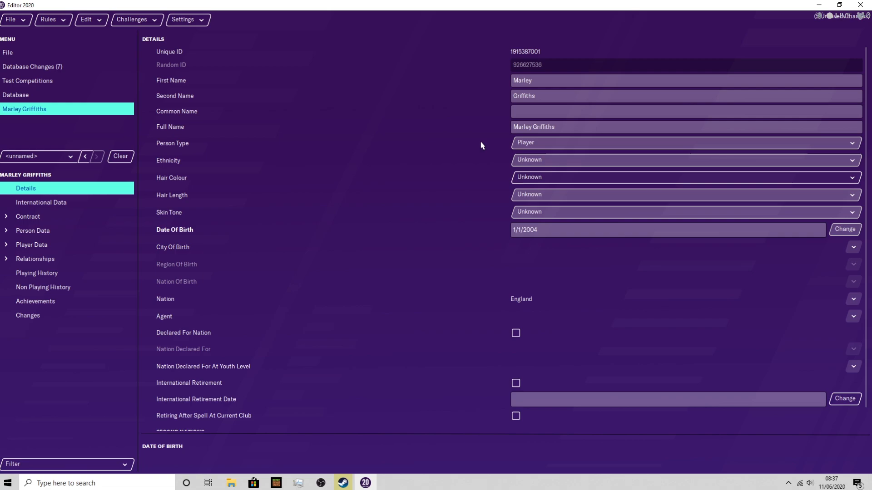
mouse_move(39, 199)
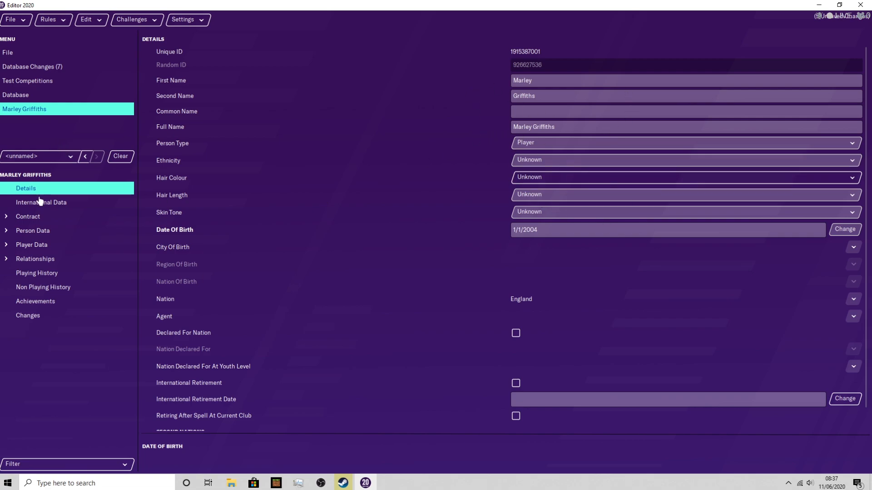
Step: Bring up the club search from the Club Contract section
click(41, 202)
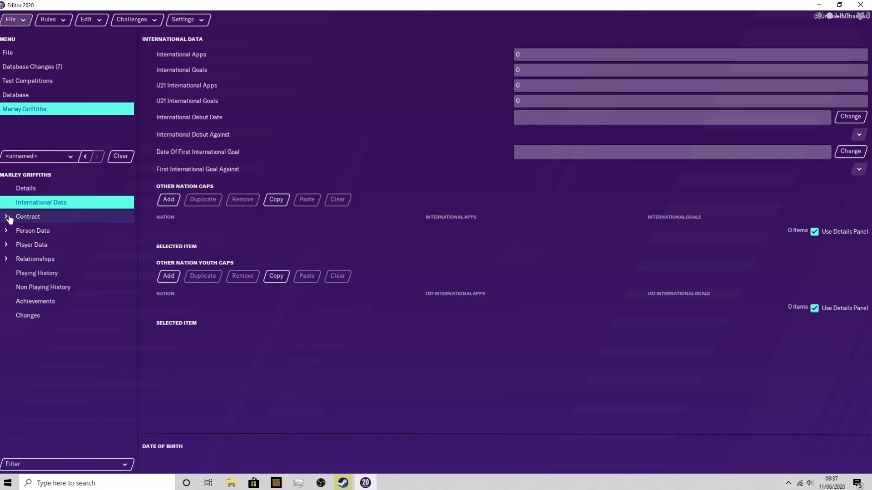
click(6, 217)
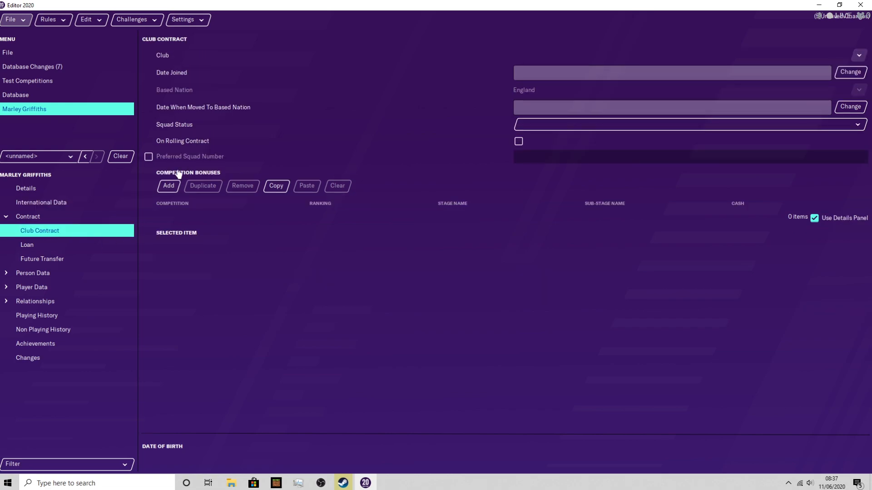
click(858, 55)
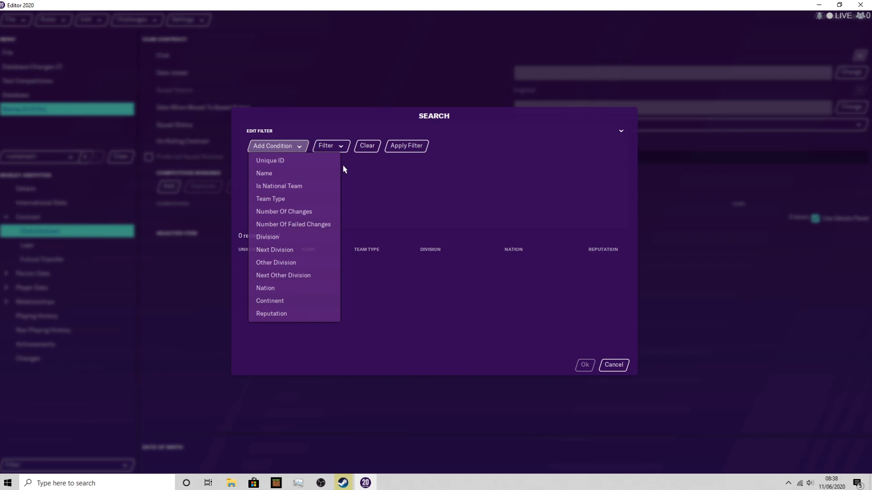
Step: Find the club by name 'theasmrmedic' and accept TheASMRmedic FC as the contract club
click(263, 173)
text(theasmmedic)
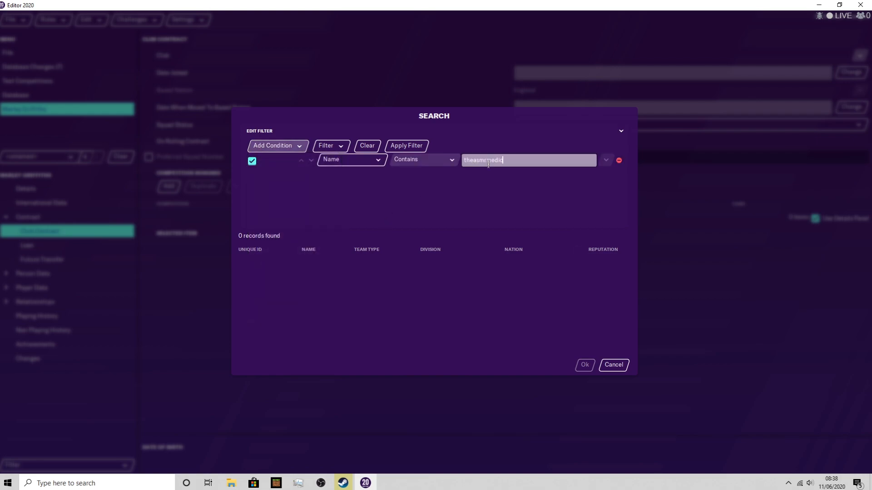
click(405, 146)
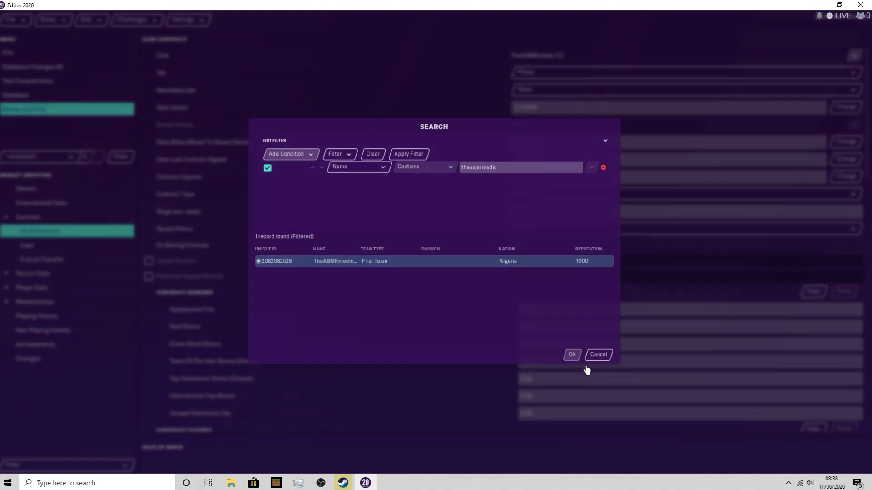
click(572, 355)
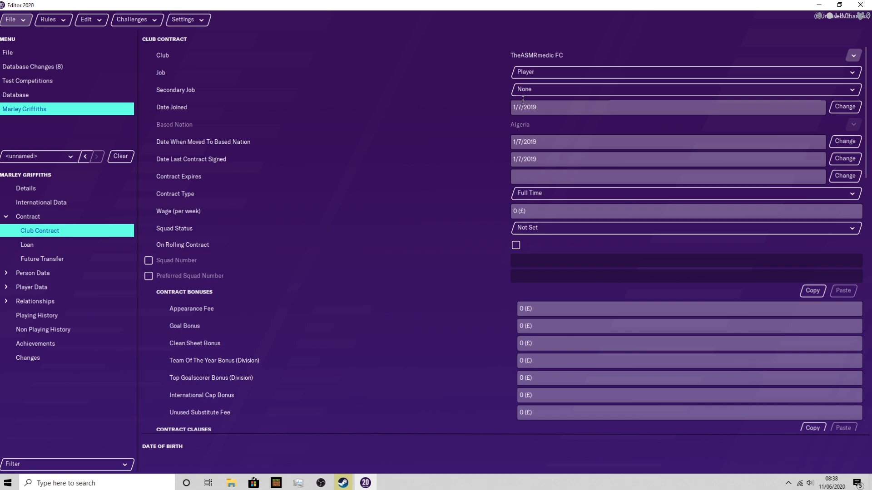
mouse_move(508, 91)
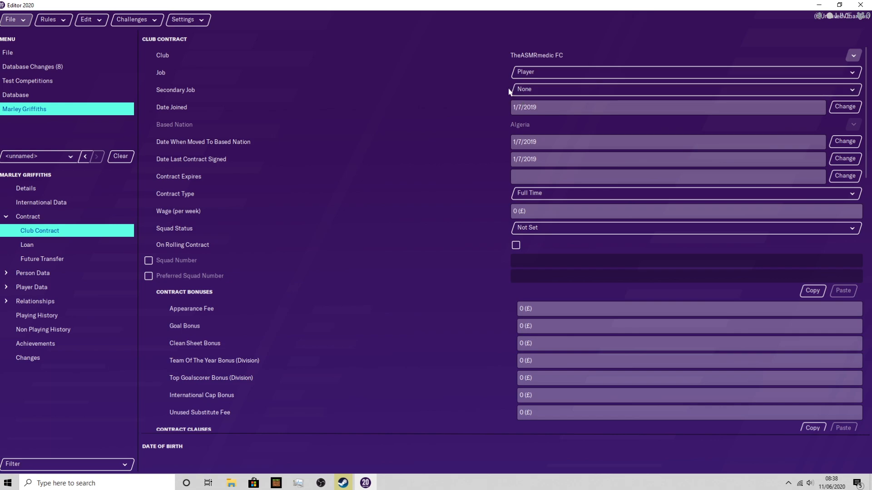
mouse_move(574, 120)
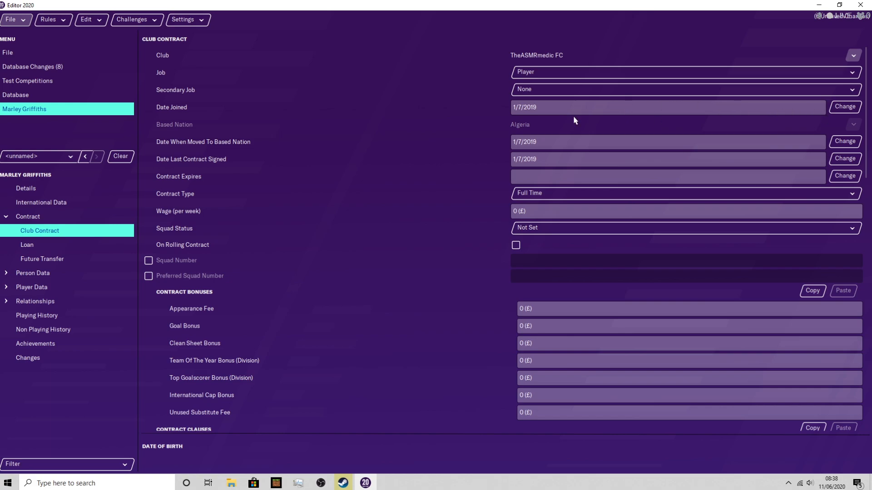
mouse_move(523, 147)
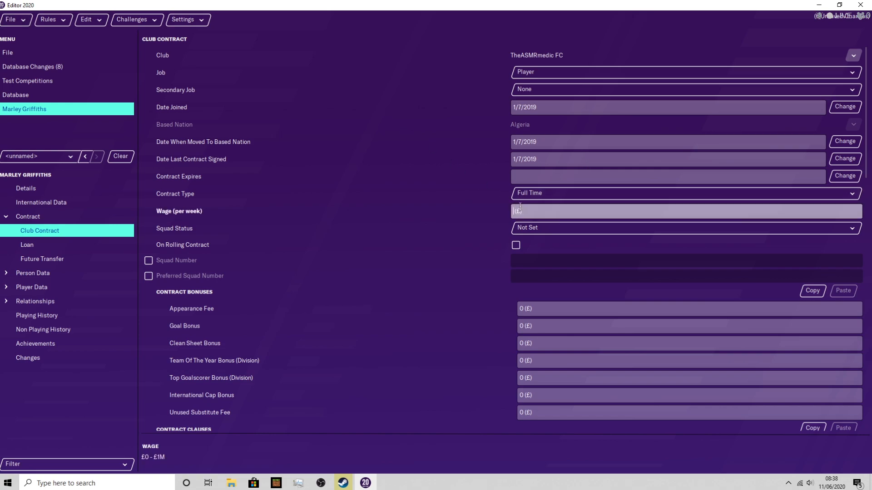
Step: Enter a weekly wage of 1000
text(100)
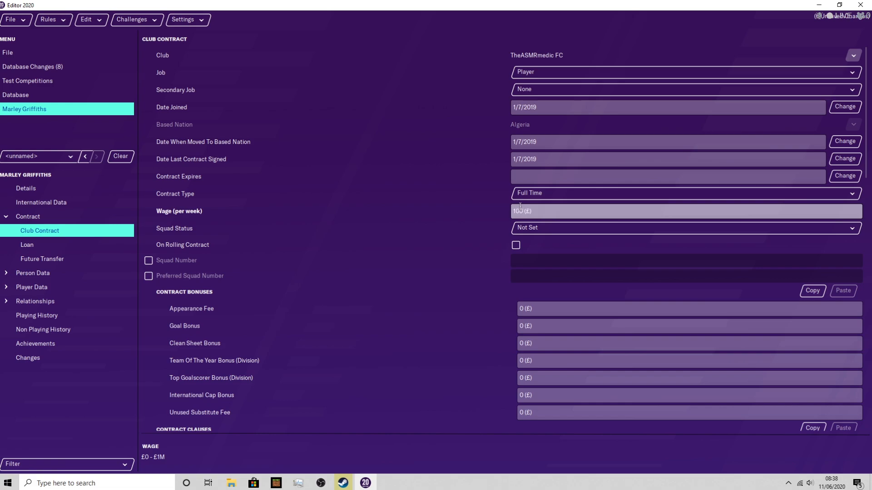
text(0)
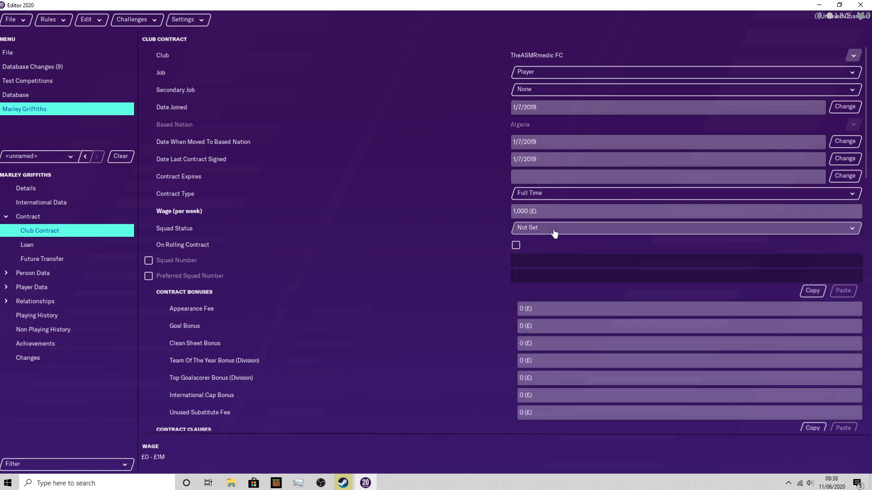
mouse_move(421, 259)
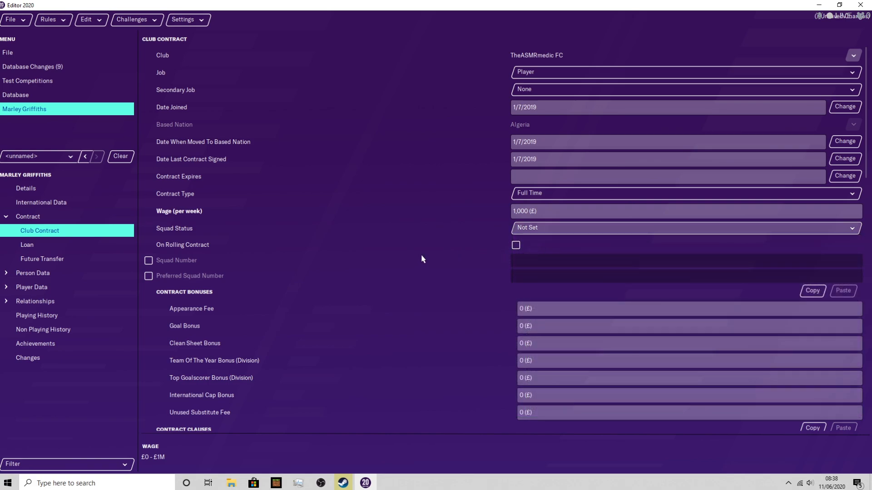
Step: Zero the personality attributes from Adaptability to Temperament
click(32, 274)
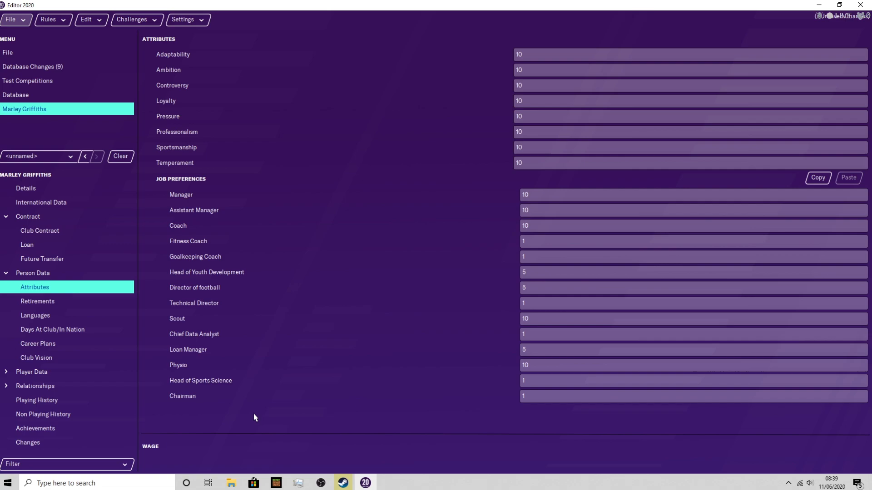
mouse_move(190, 71)
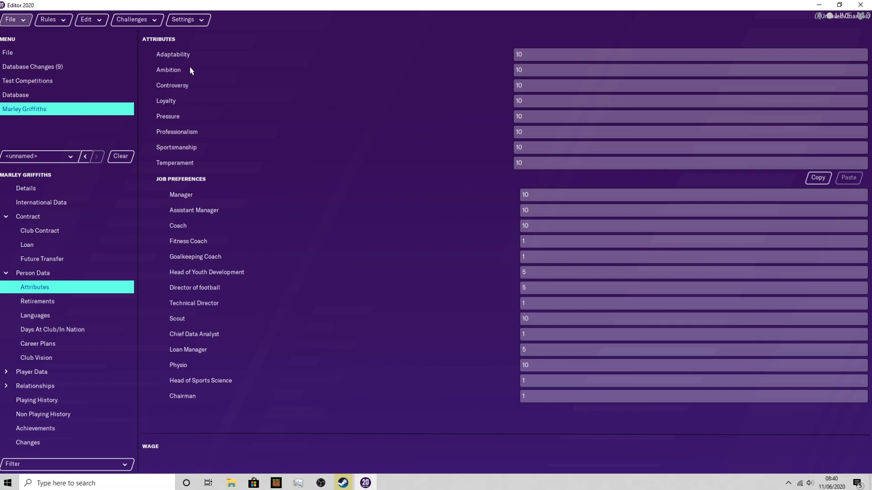
mouse_move(409, 55)
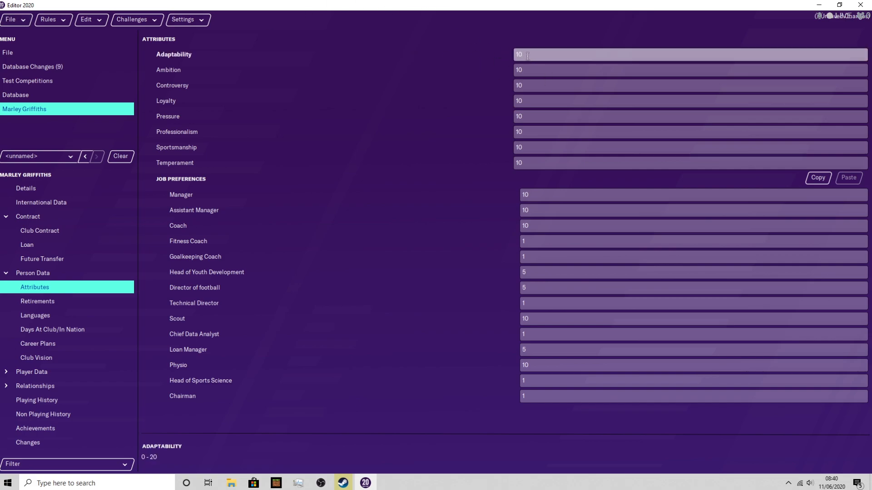
text(0)
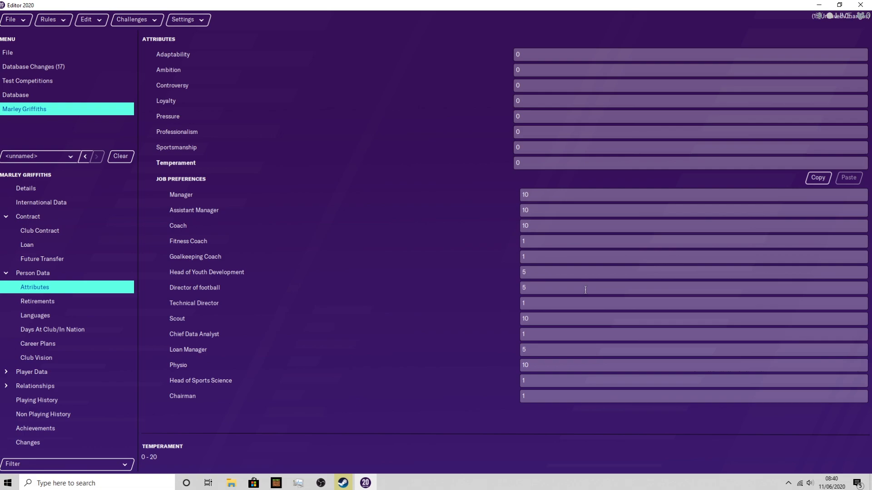
mouse_move(201, 174)
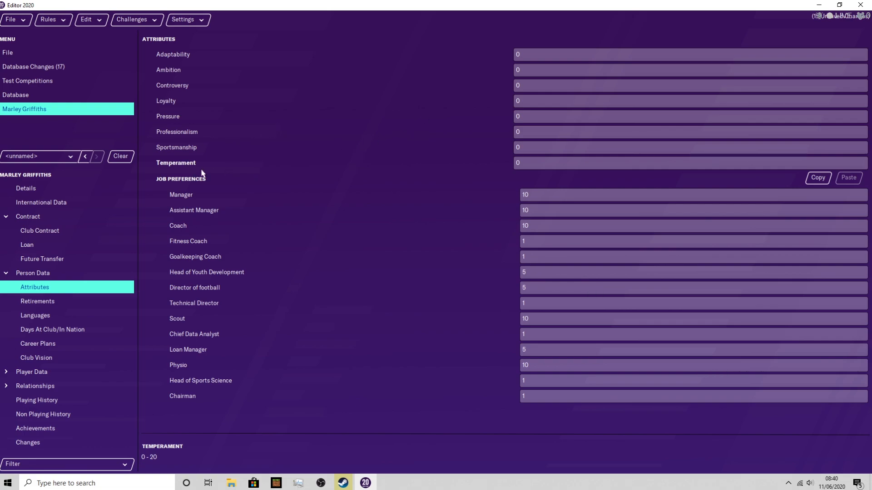
Step: Enter 14 in Aggression on the mental attributes page
click(31, 371)
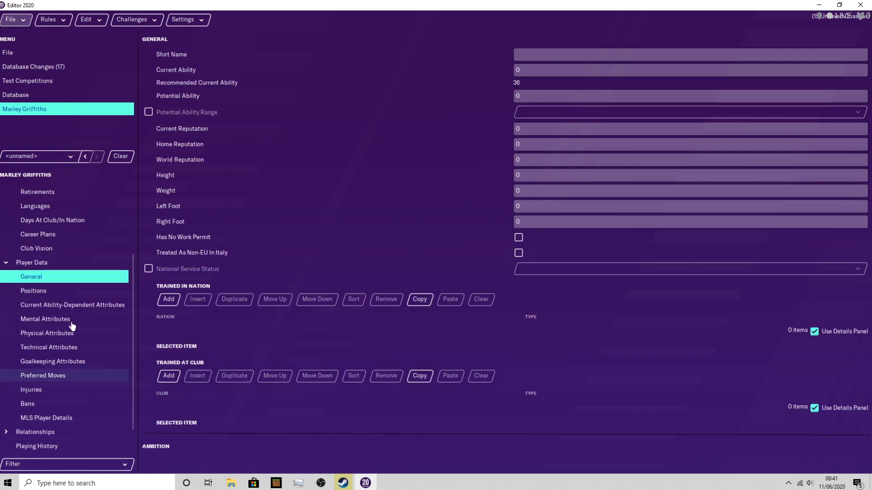
click(45, 319)
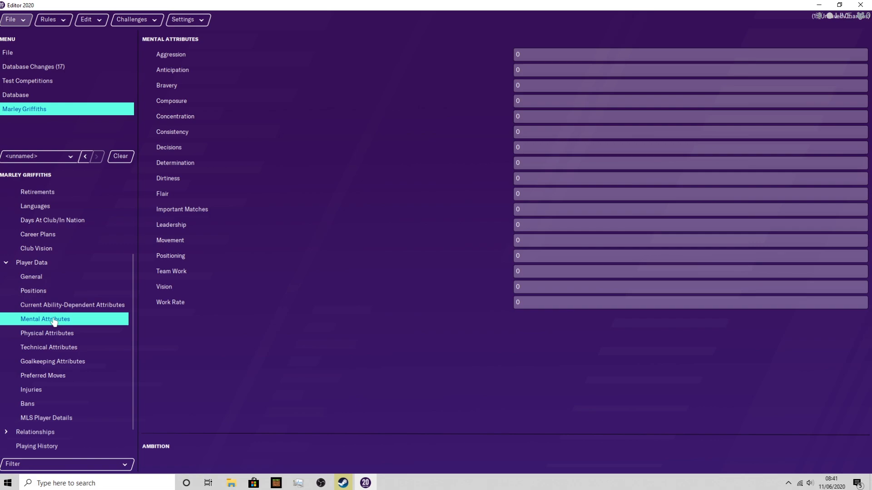
mouse_move(522, 46)
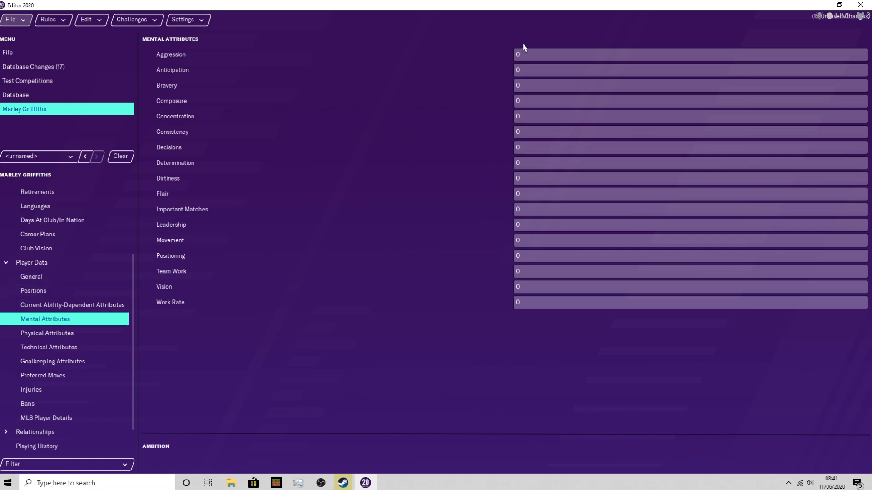
mouse_move(561, 303)
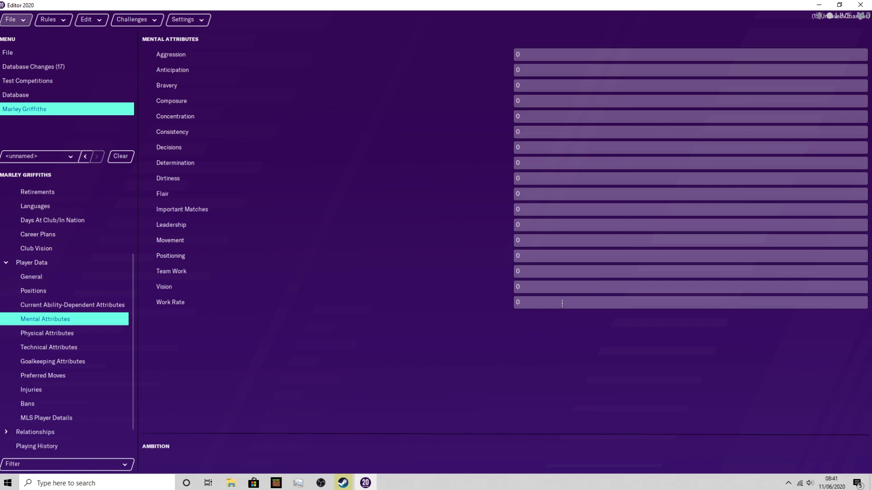
mouse_move(557, 321)
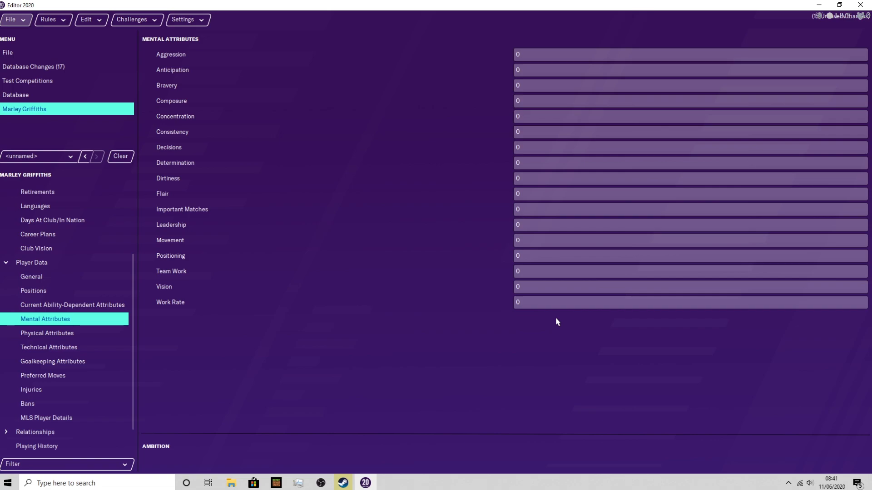
mouse_move(322, 67)
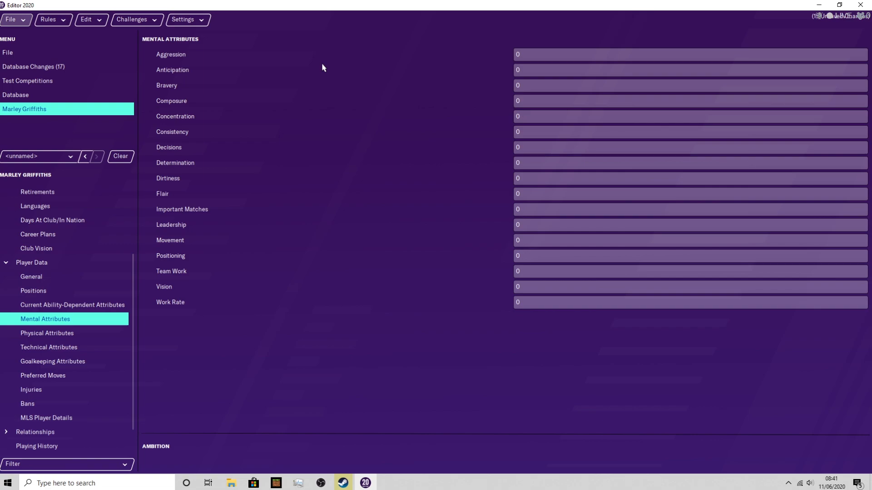
mouse_move(522, 60)
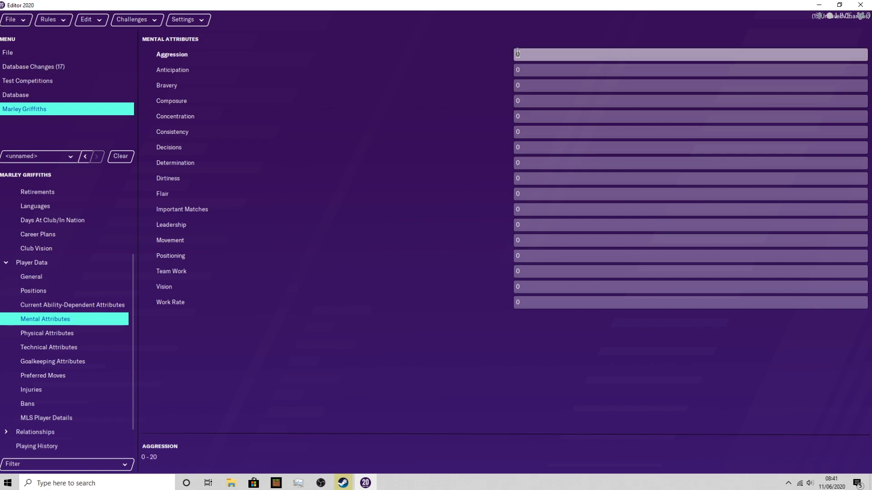
text(14)
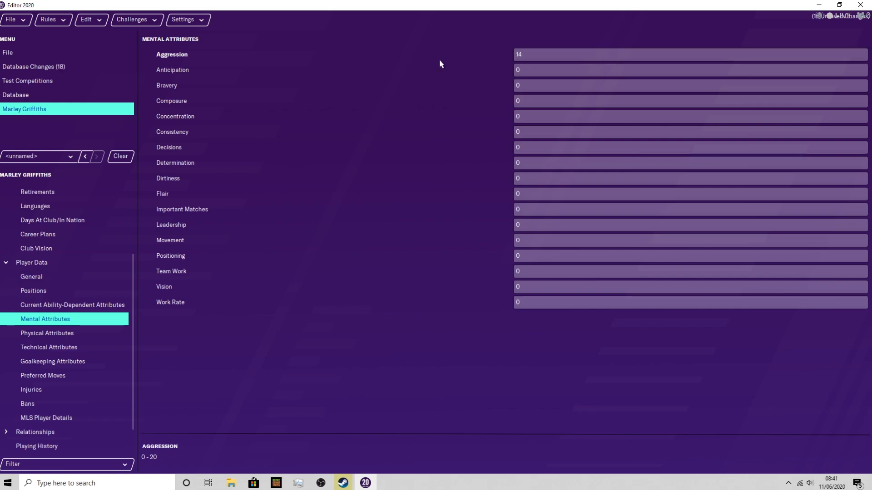
mouse_move(158, 456)
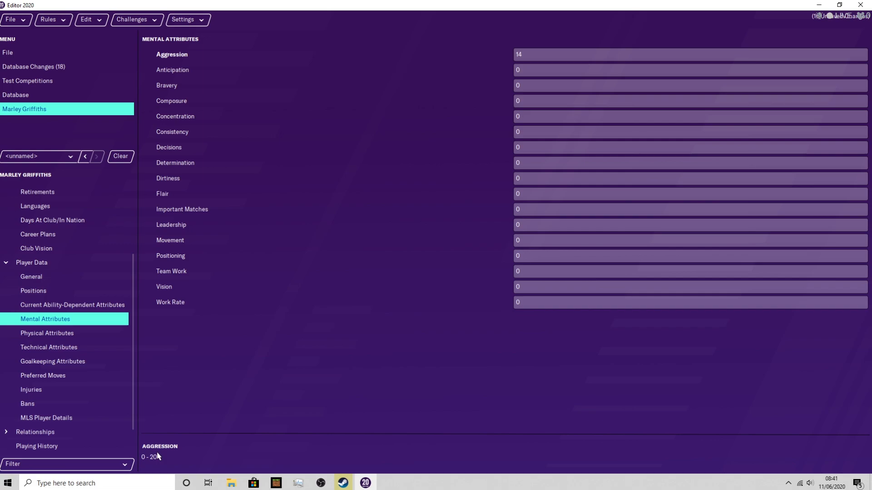
mouse_move(167, 450)
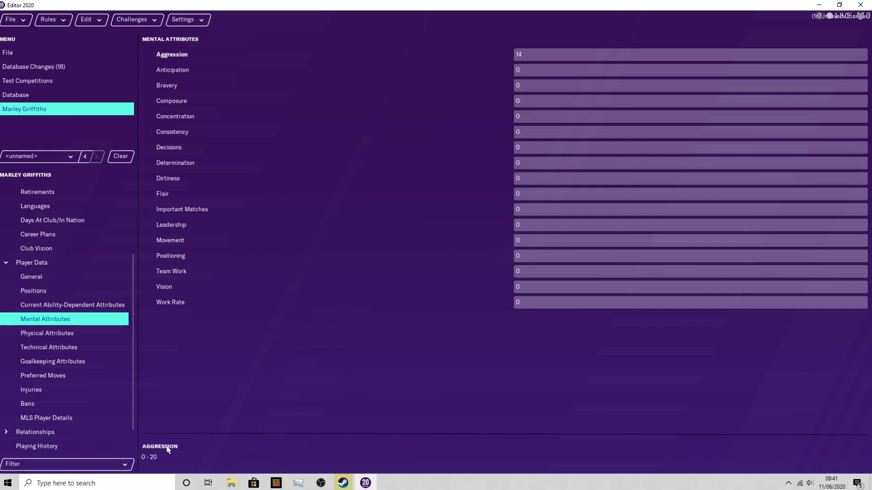
mouse_move(499, 67)
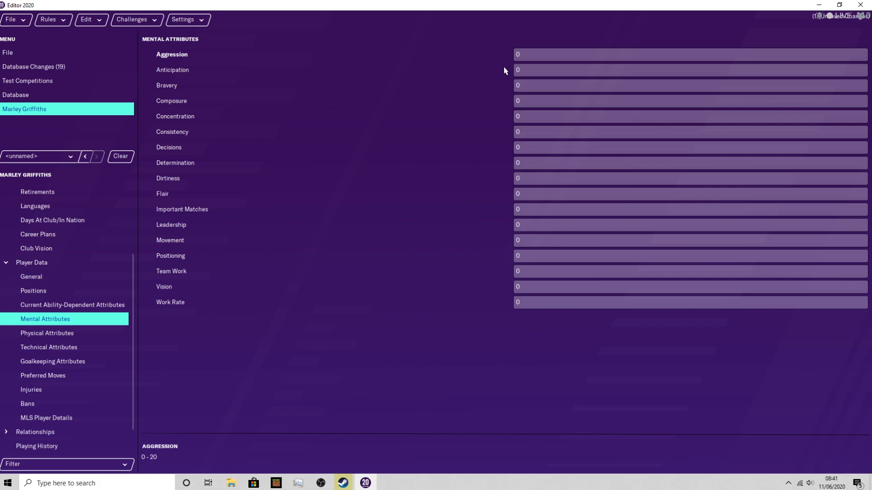
Step: Verify Marley Griffiths' technical, physical, mental and goalkeeping attributes all read zero
click(46, 333)
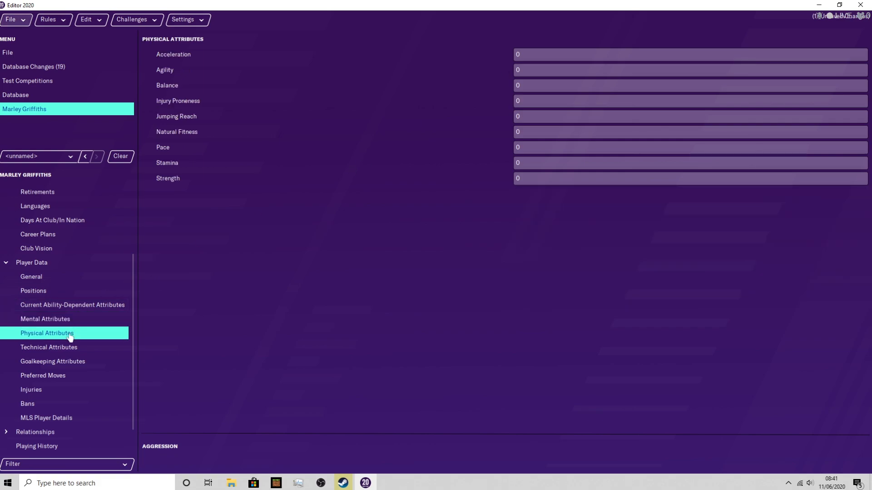
mouse_move(74, 347)
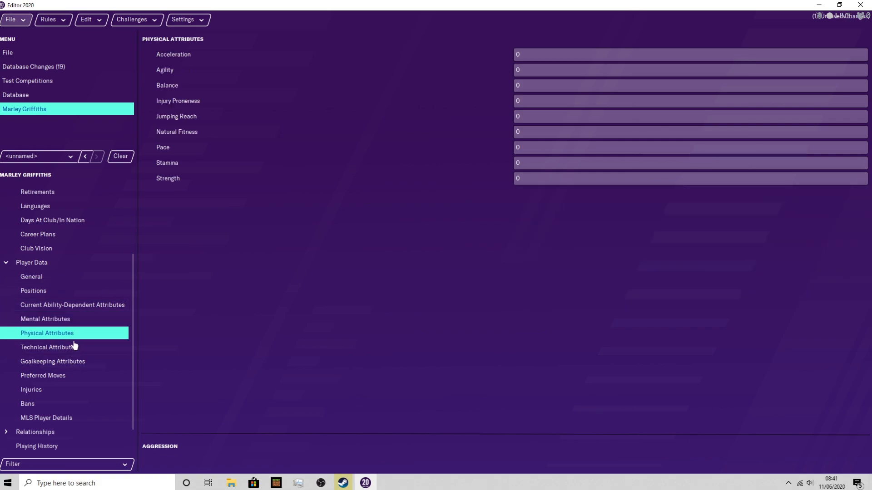
click(49, 346)
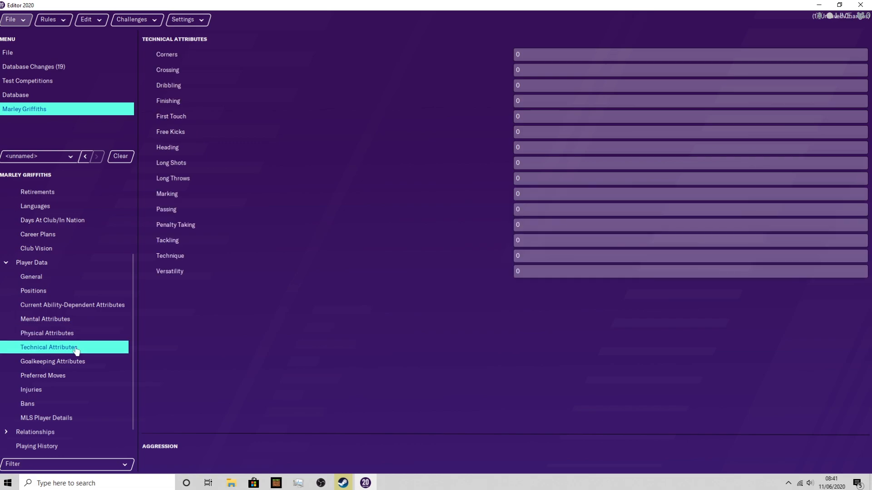
mouse_move(184, 224)
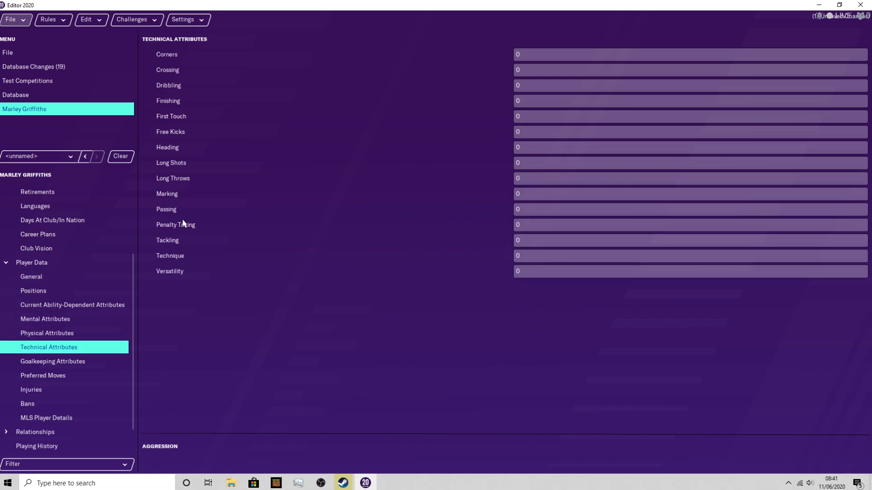
mouse_move(46, 333)
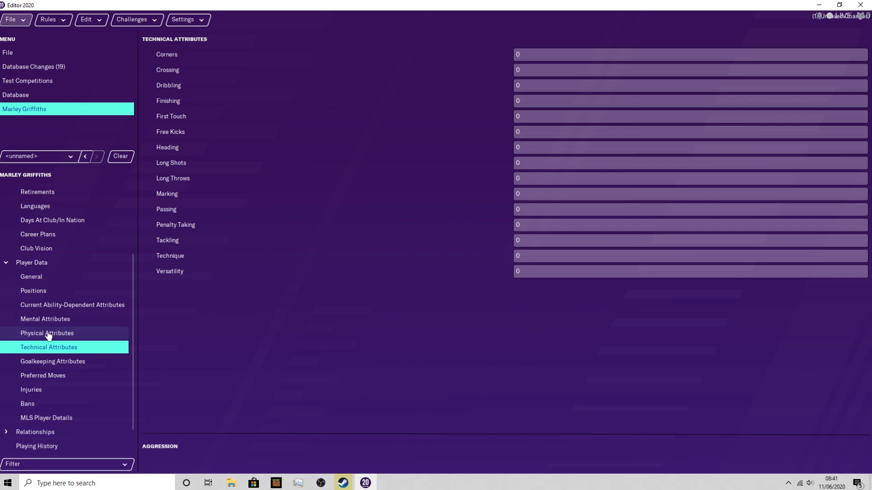
click(46, 334)
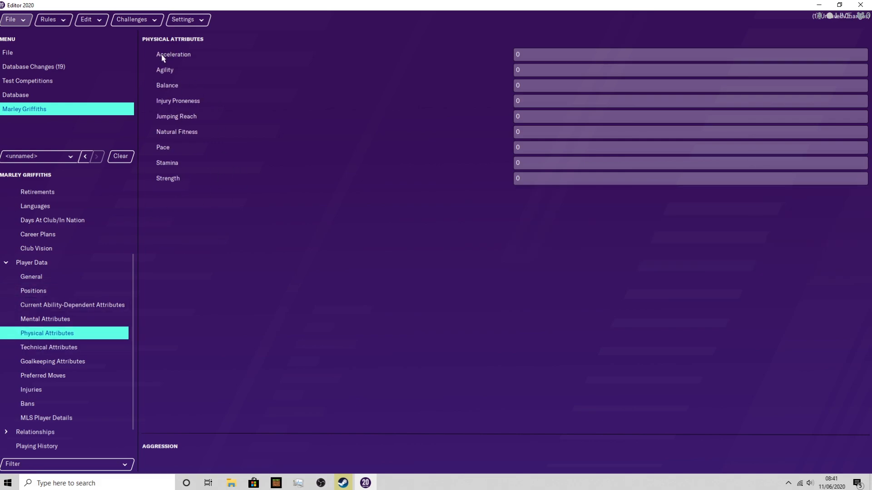
mouse_move(70, 319)
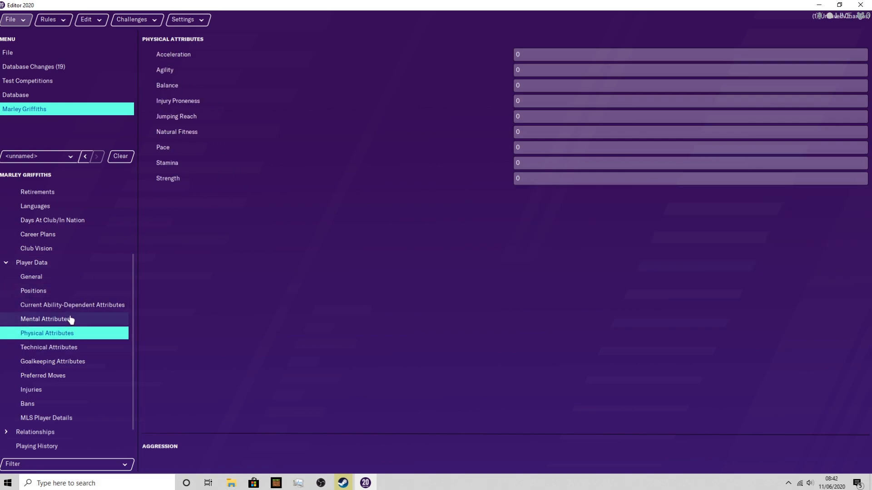
click(45, 318)
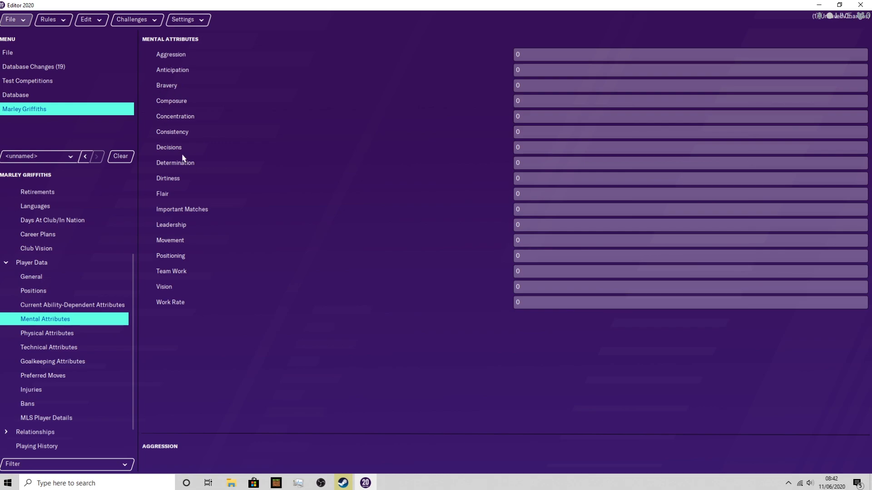
mouse_move(176, 227)
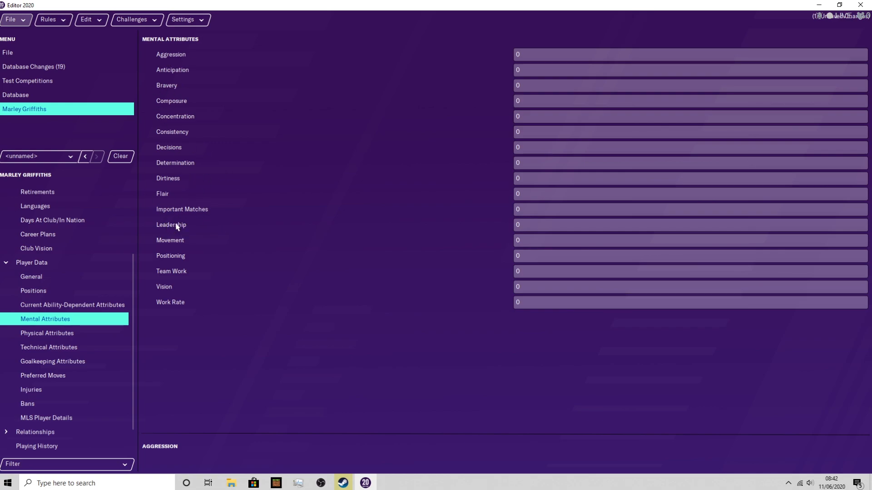
mouse_move(189, 298)
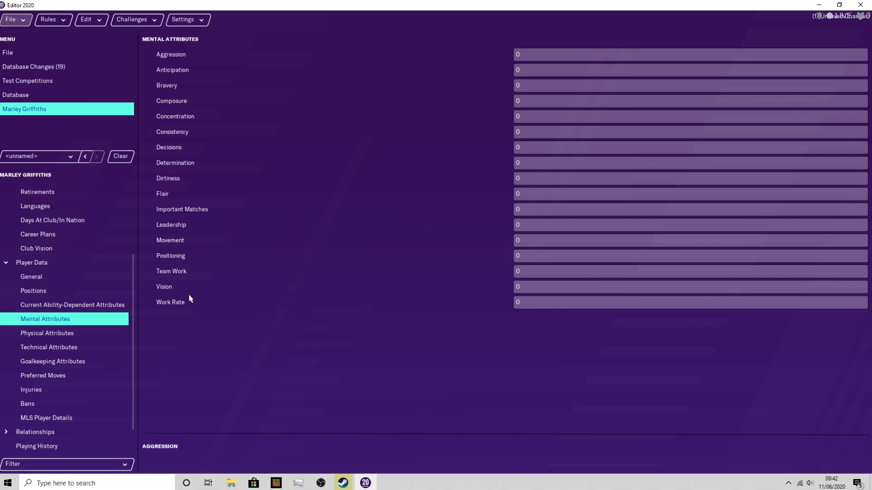
mouse_move(168, 328)
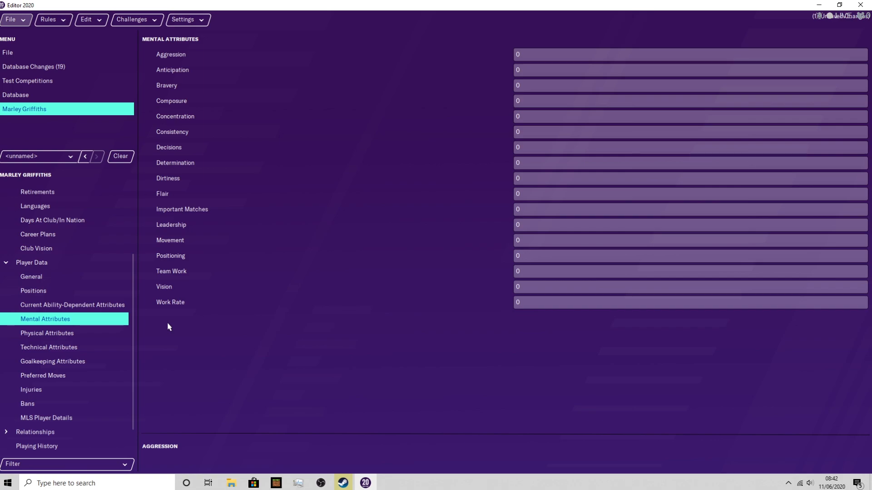
mouse_move(174, 309)
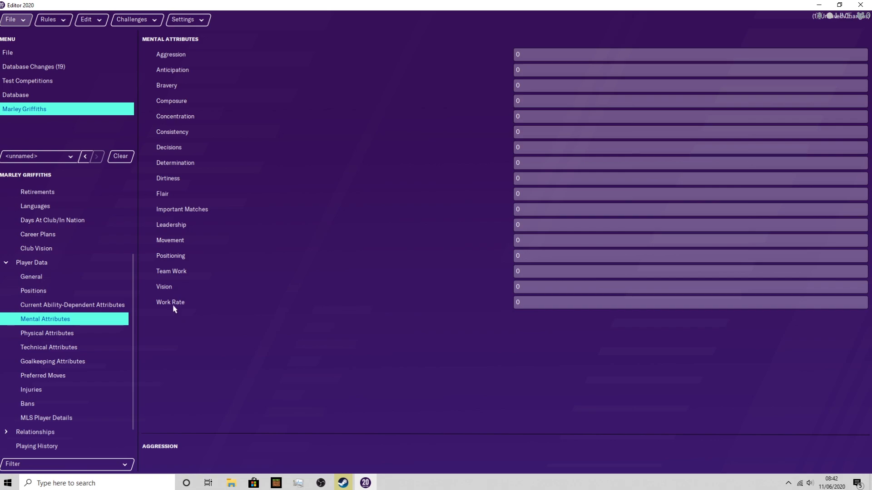
mouse_move(195, 169)
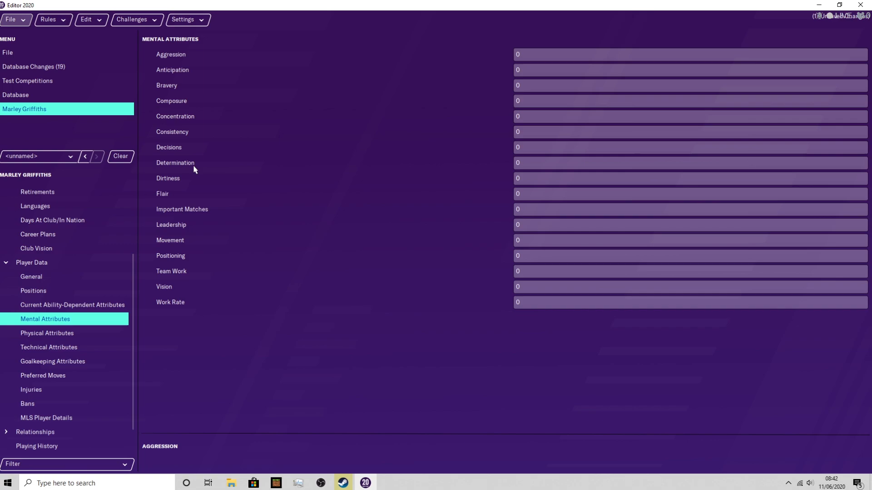
mouse_move(169, 335)
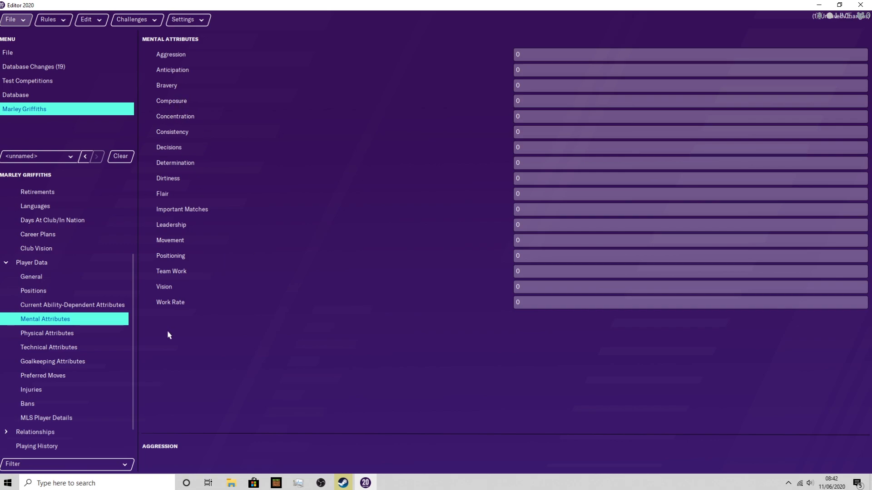
mouse_move(169, 287)
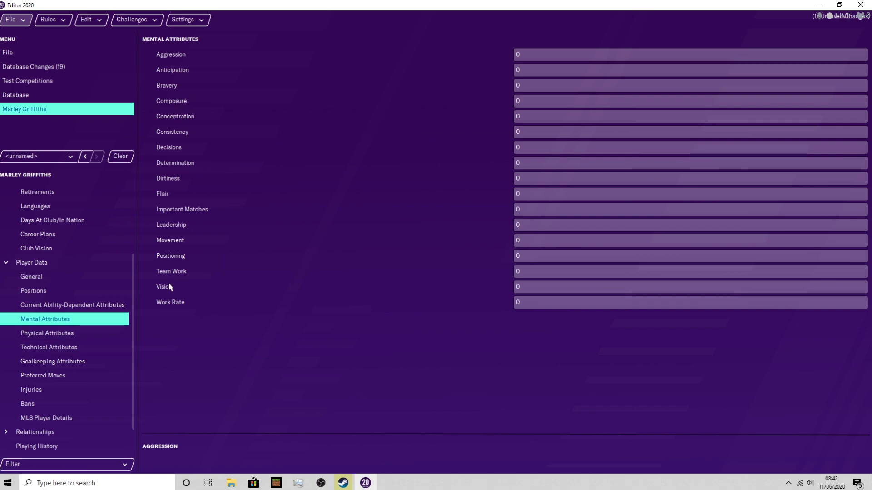
mouse_move(199, 263)
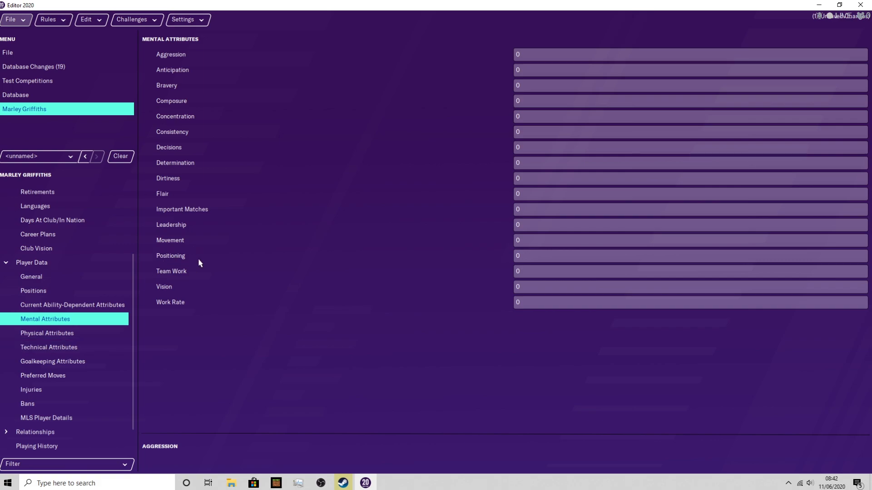
mouse_move(66, 364)
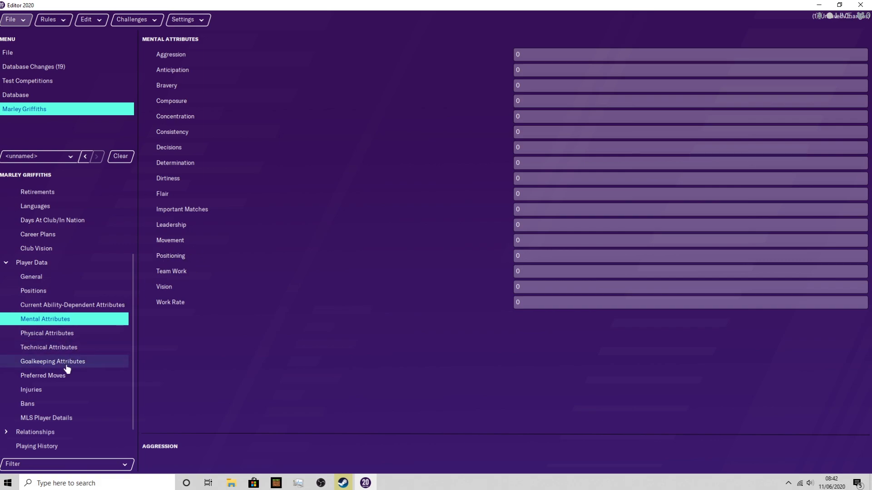
click(53, 362)
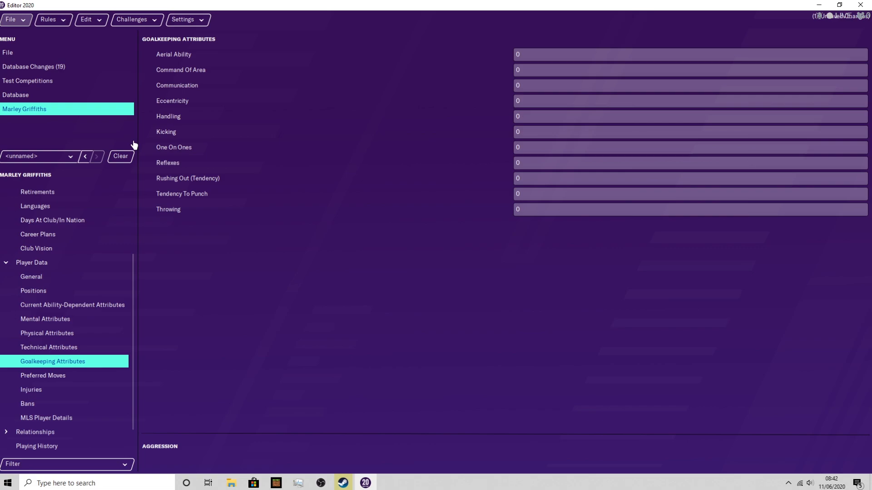
Step: Review the Preferred Moves list, leaving every move unticked
click(42, 375)
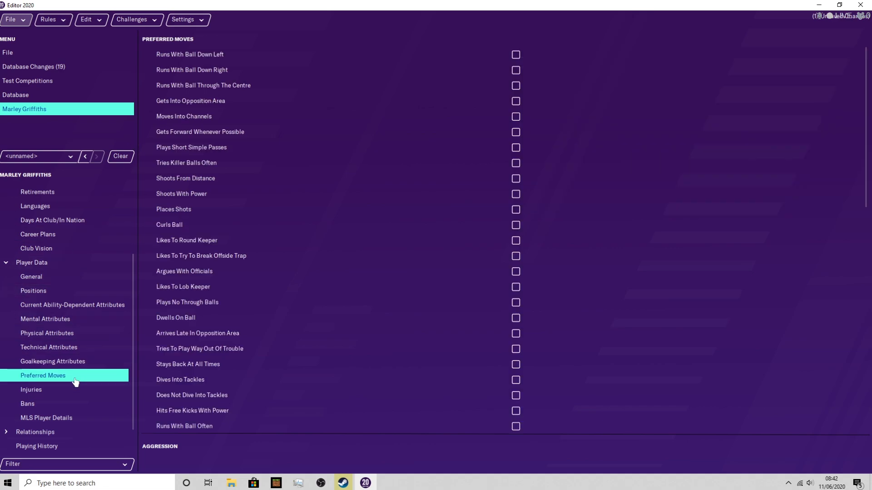
scroll(down, 3)
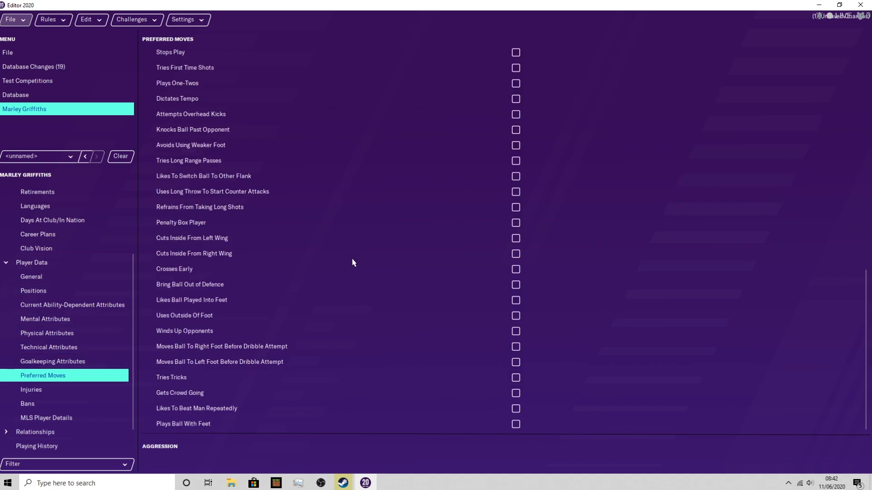
scroll(down, 3)
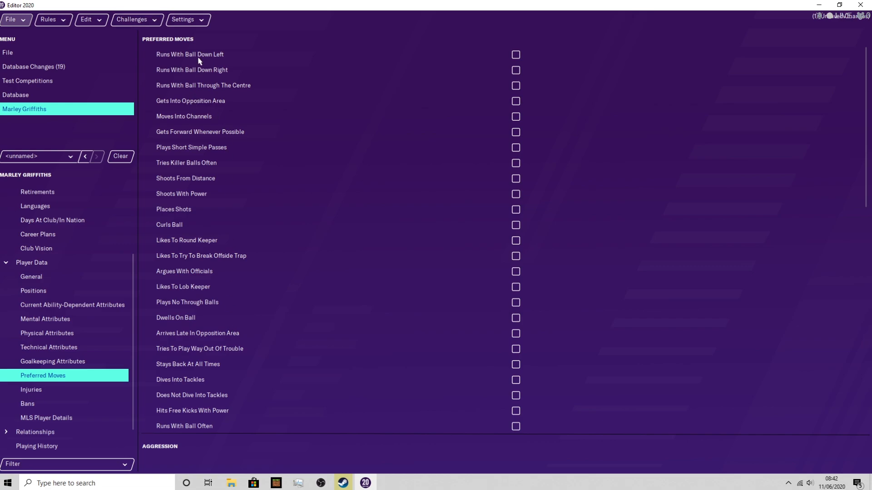
mouse_move(178, 44)
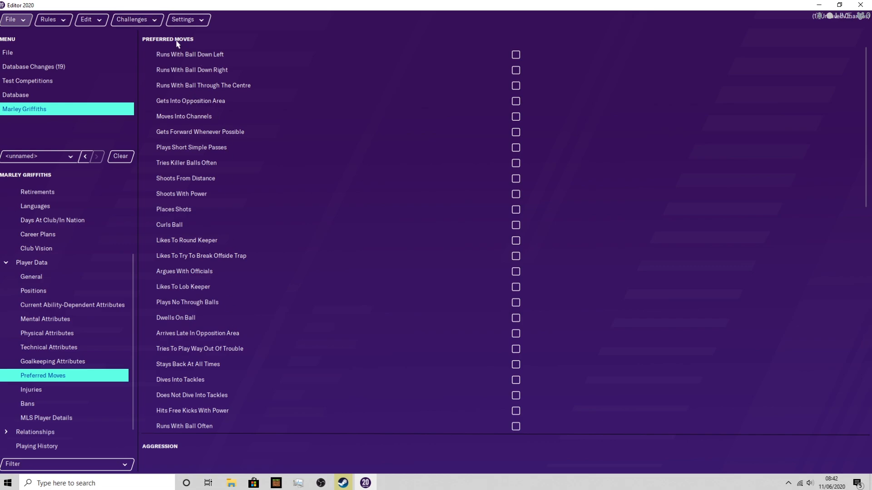
mouse_move(175, 213)
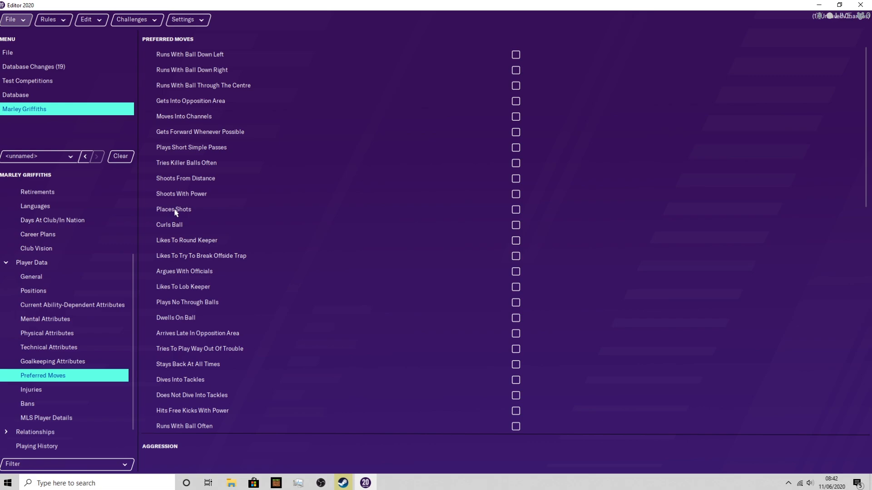
mouse_move(226, 322)
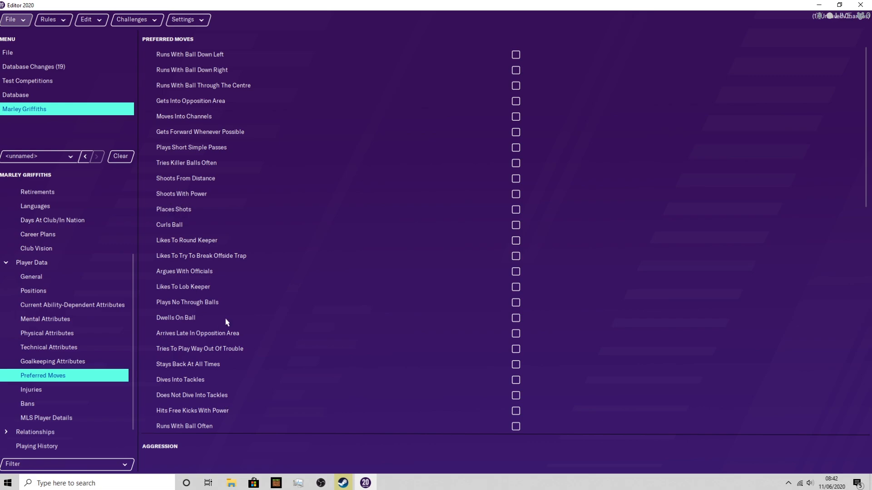
scroll(down, 3)
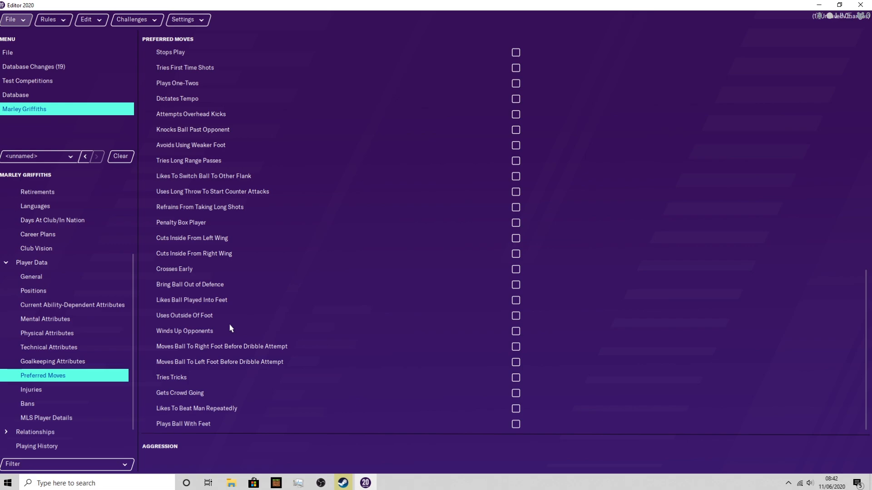
mouse_move(30, 390)
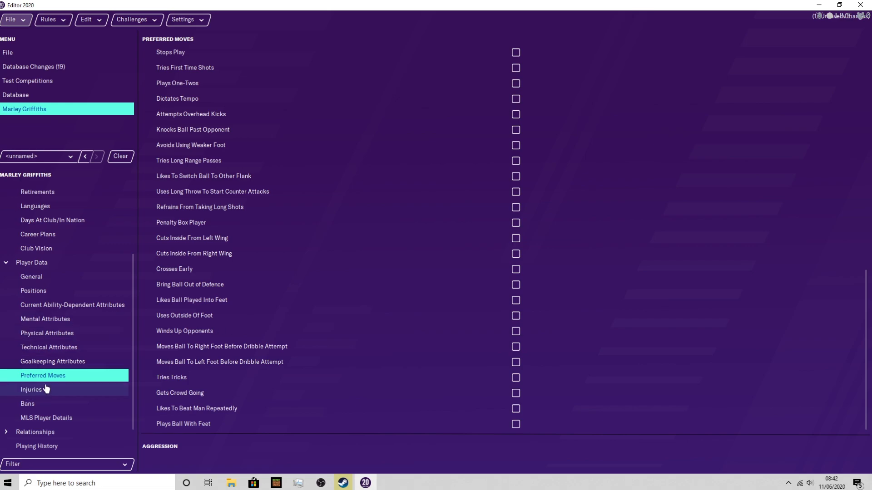
scroll(down, 3)
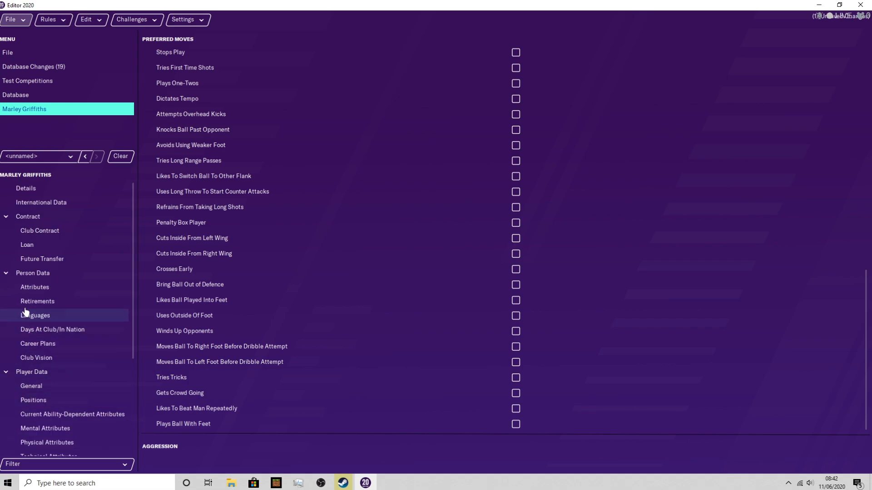
Step: Show Marley Griffiths' General player data after a glance at Positions, Current Ability still 0
click(31, 386)
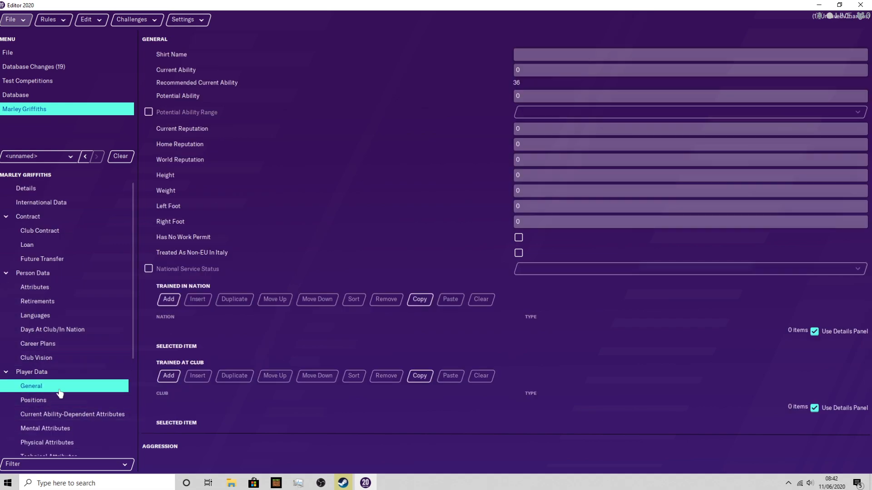
mouse_move(66, 403)
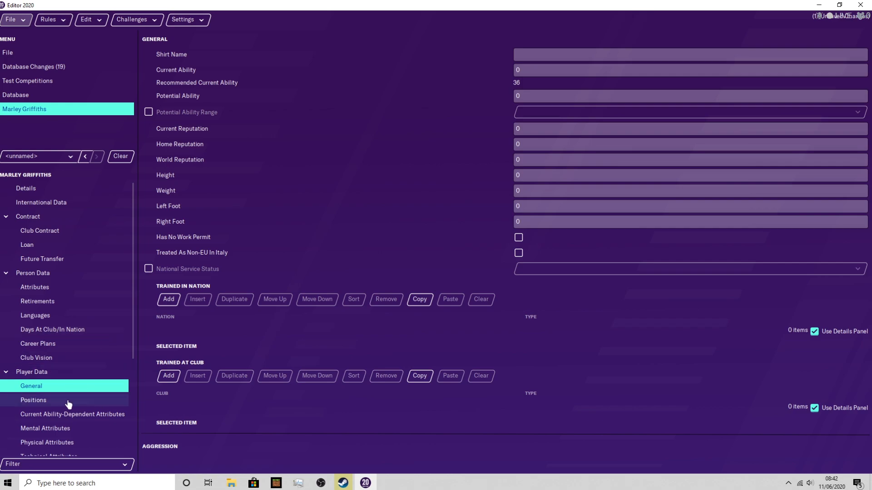
click(33, 400)
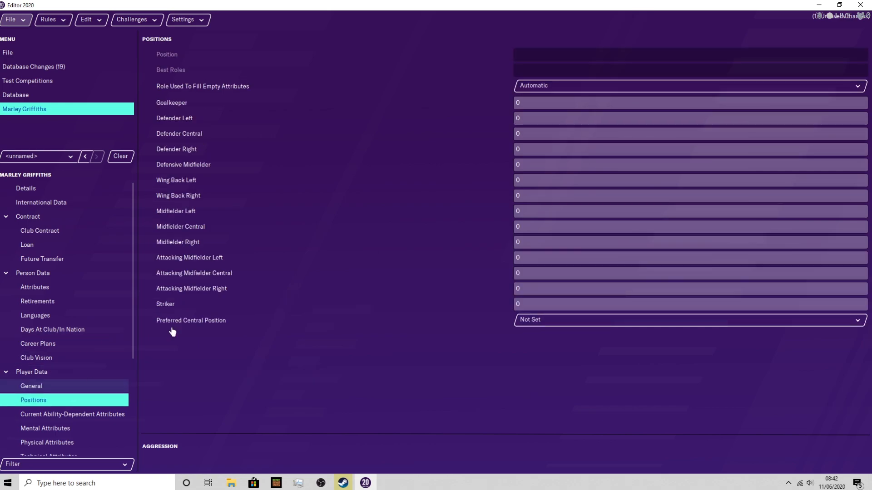
click(31, 386)
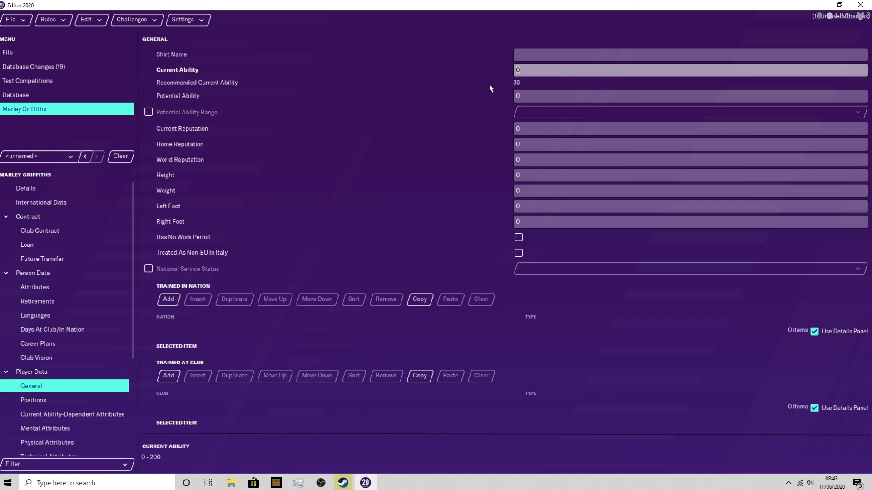
Step: Try ability values 50, 100, 125 and 150, then settle Current Ability on 120
text(50)
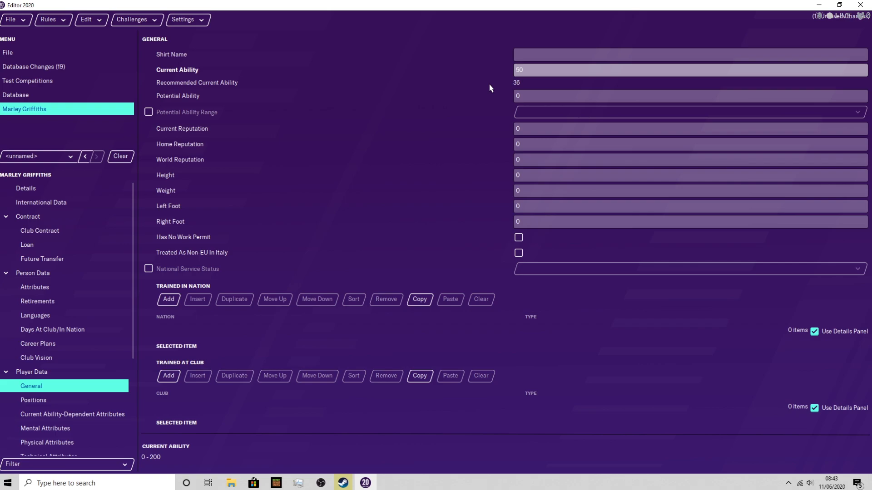
text(100)
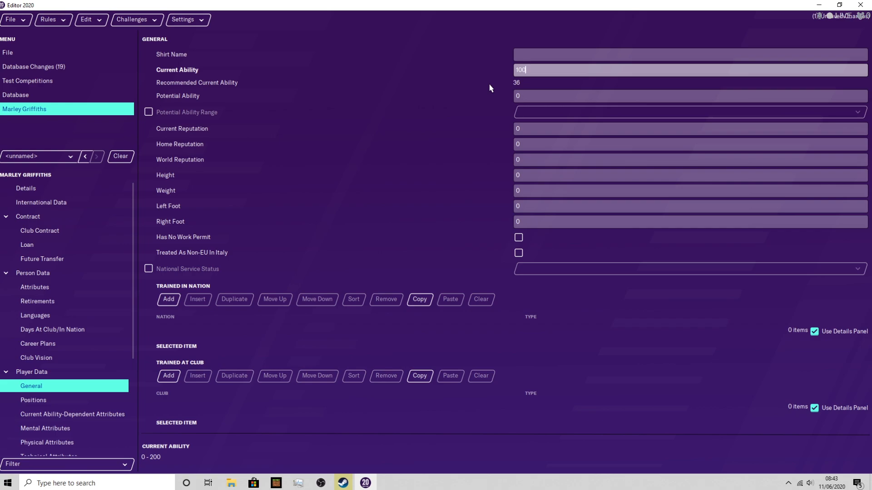
text(120)
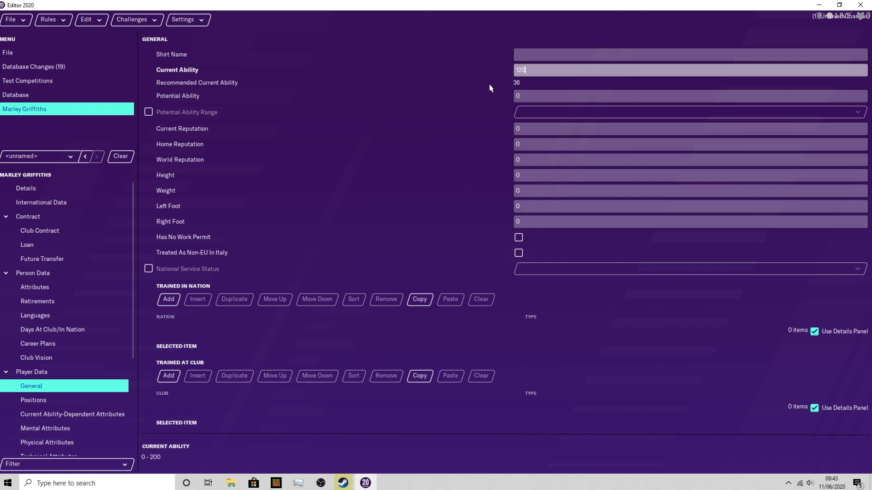
key(Backspace)
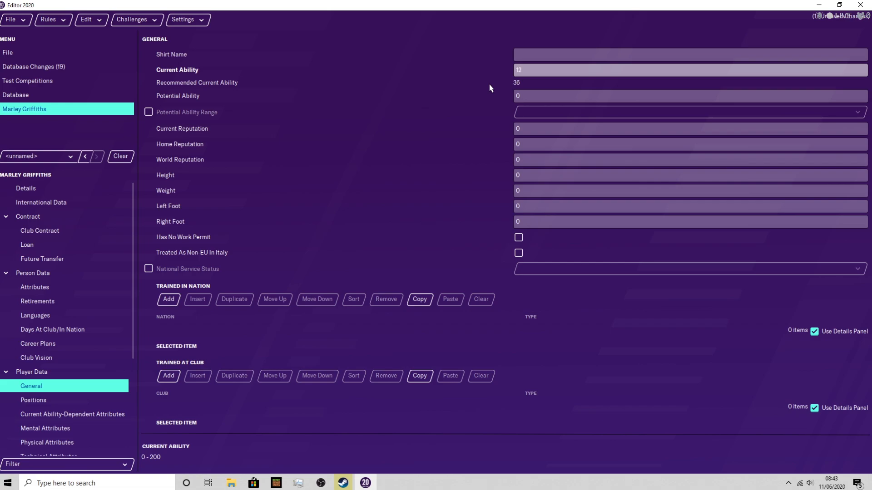
text(125)
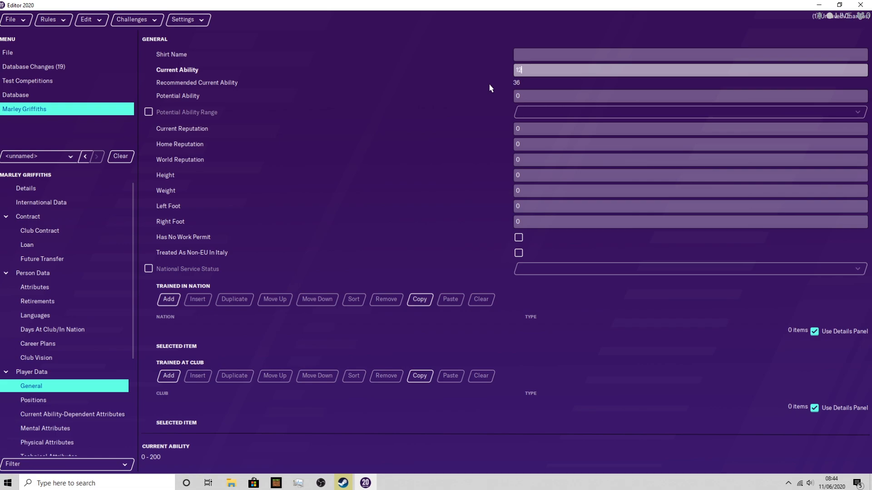
text(150)
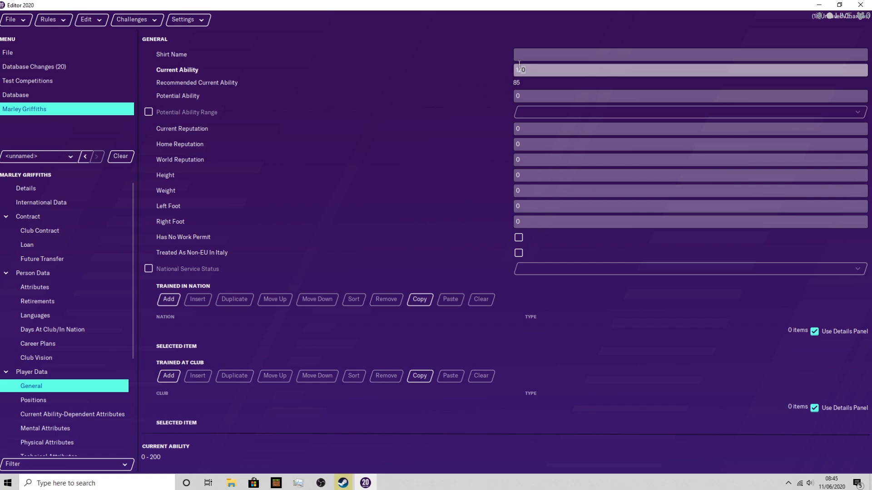
text(120)
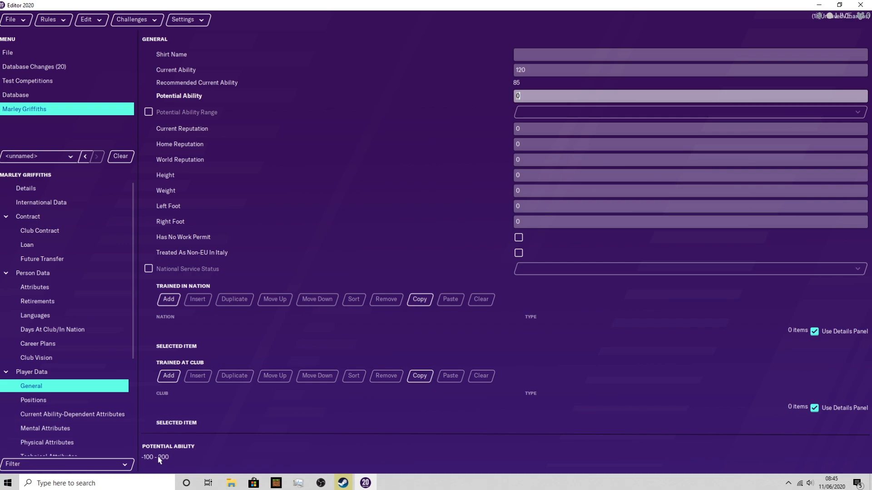
text(200)
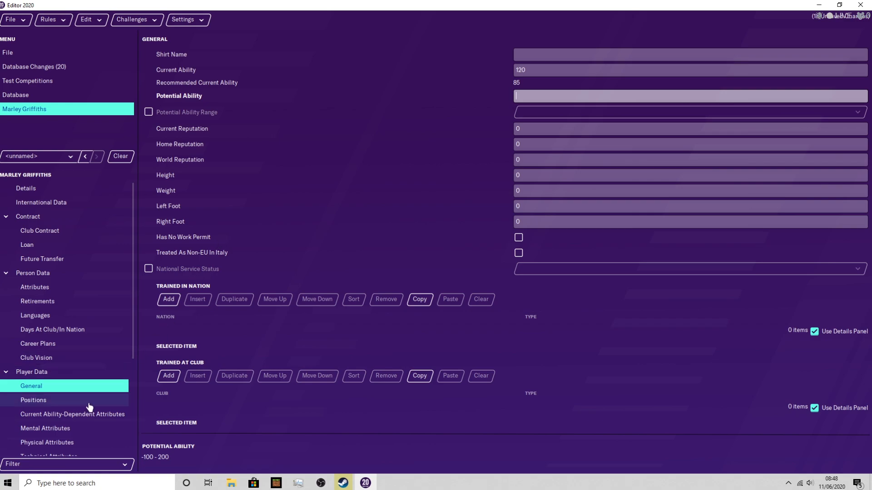
click(32, 399)
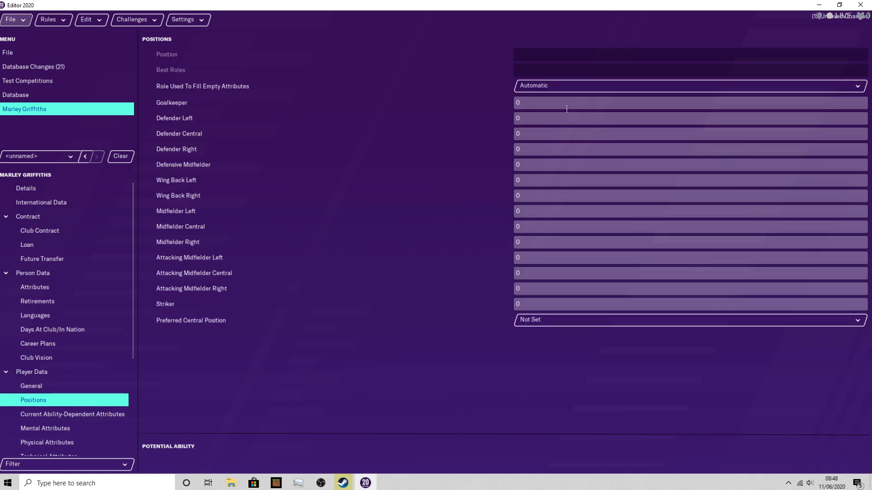
click(31, 386)
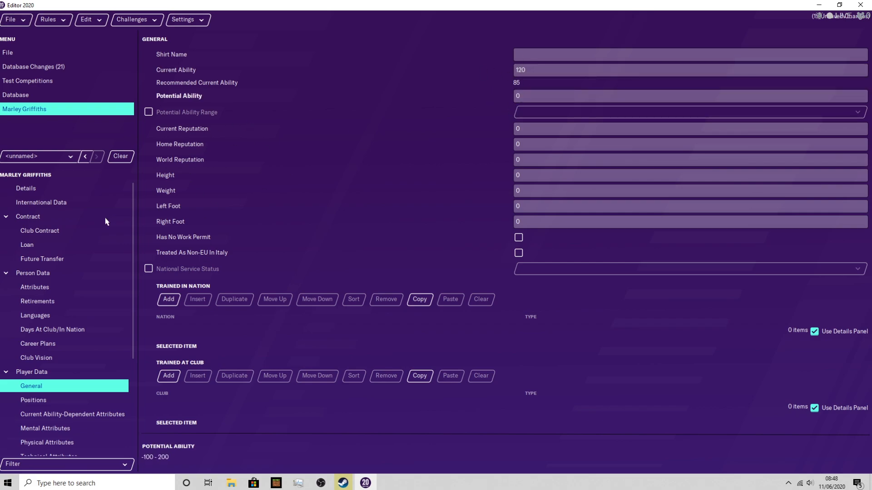
click(33, 400)
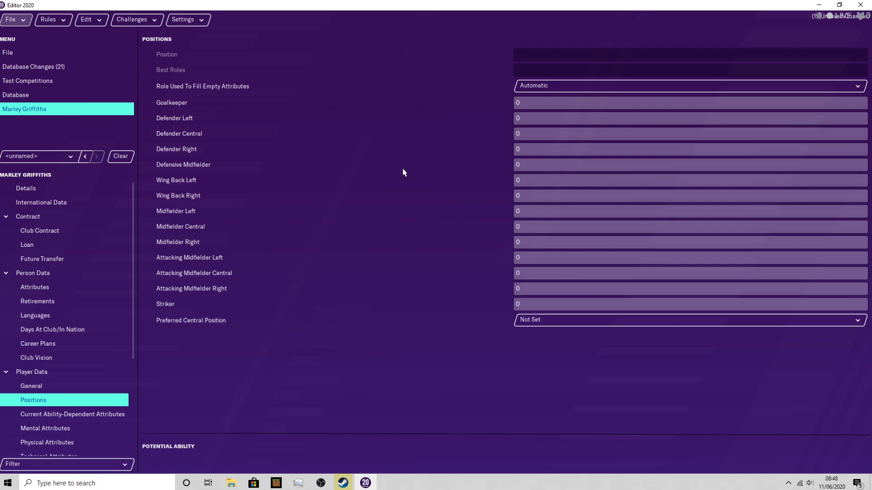
mouse_move(506, 141)
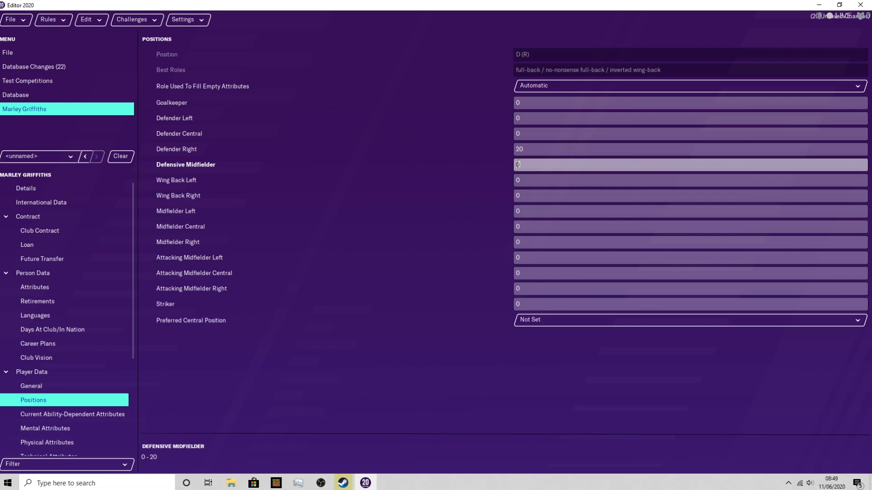
Step: Enter 20 for Defensive Midfielder and Midfielder Right, giving positions D (R), DM, M (R)
text(20)
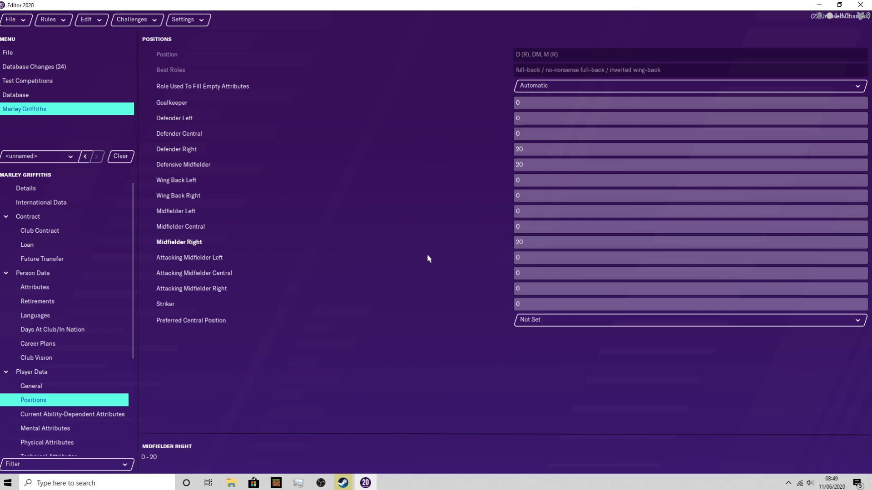
mouse_move(509, 300)
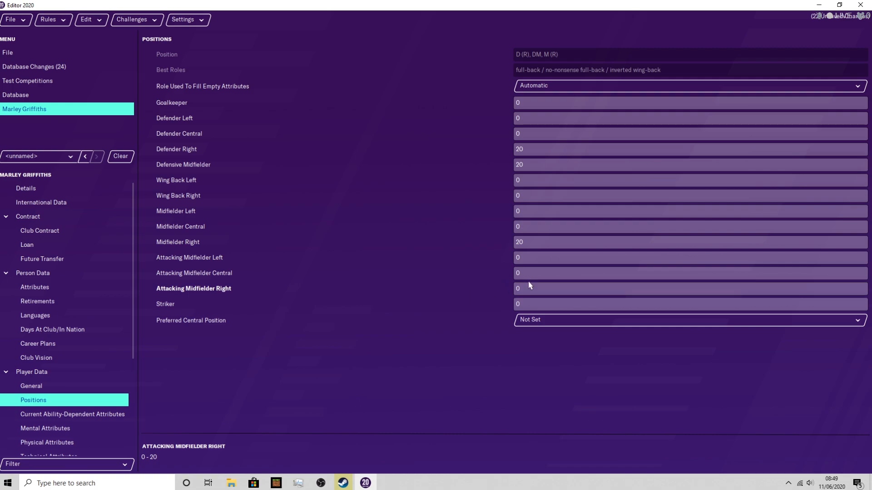
mouse_move(501, 300)
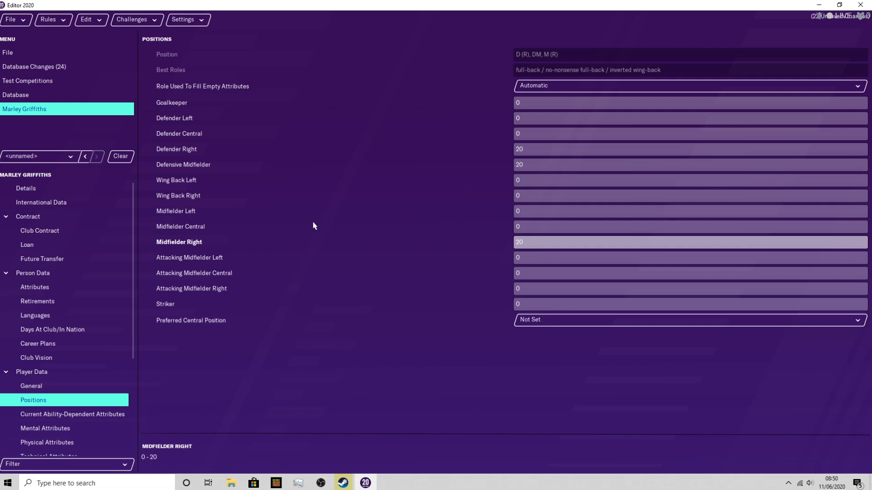
mouse_move(295, 165)
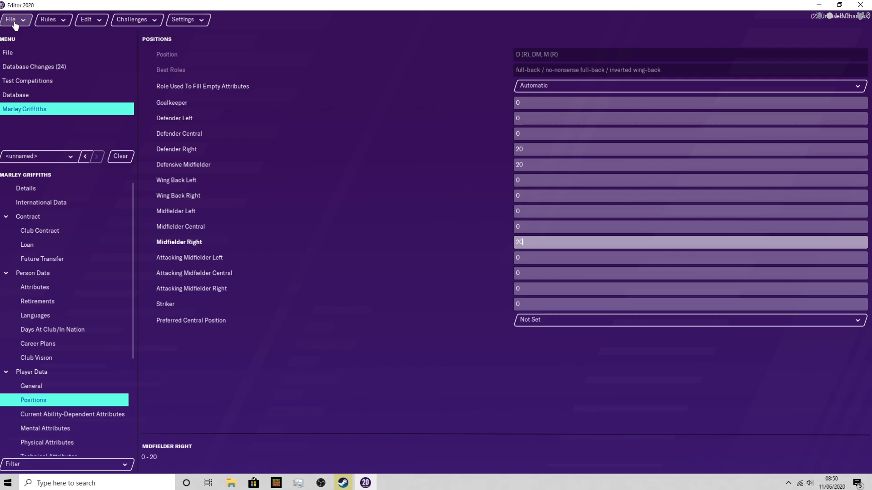
mouse_move(155, 264)
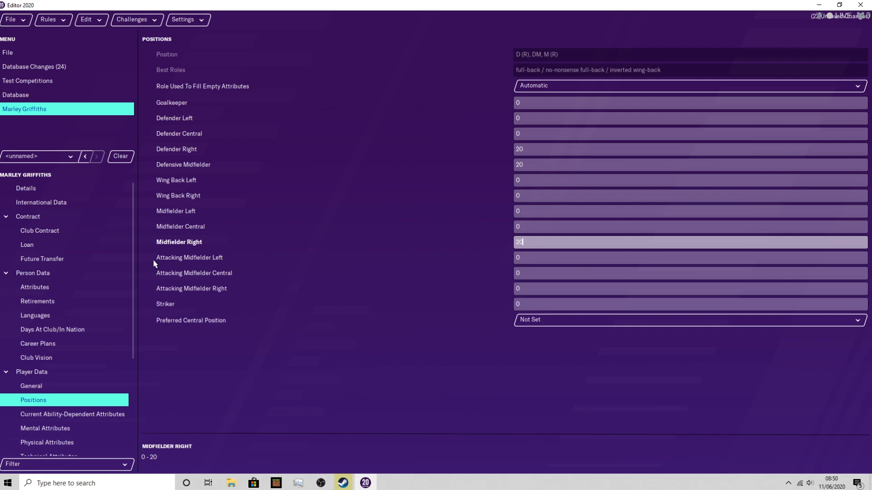